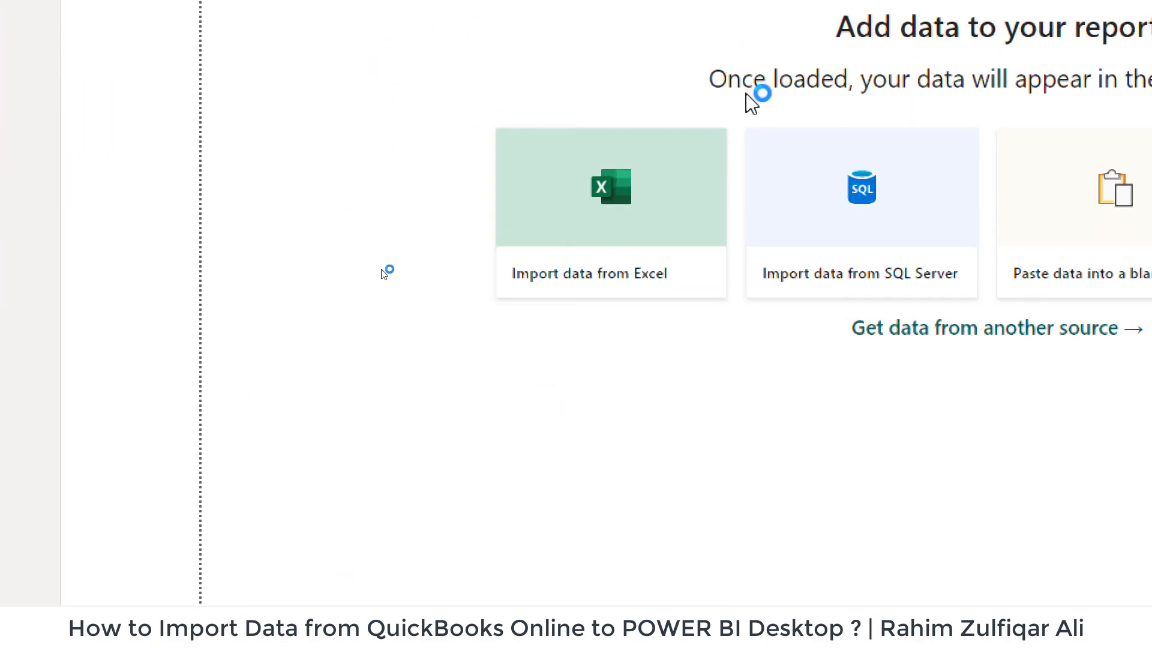
Search the Get Data connector list for 'quick' to surface QuickBooks Online (Beta).
click(992, 328)
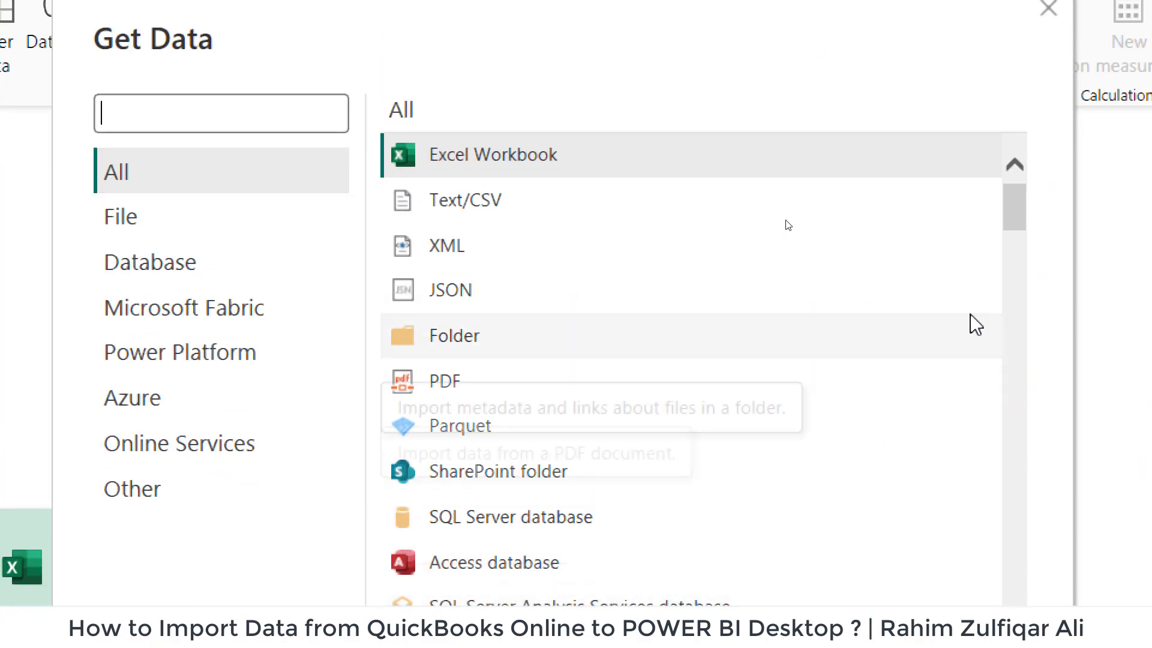
scroll(down, 3)
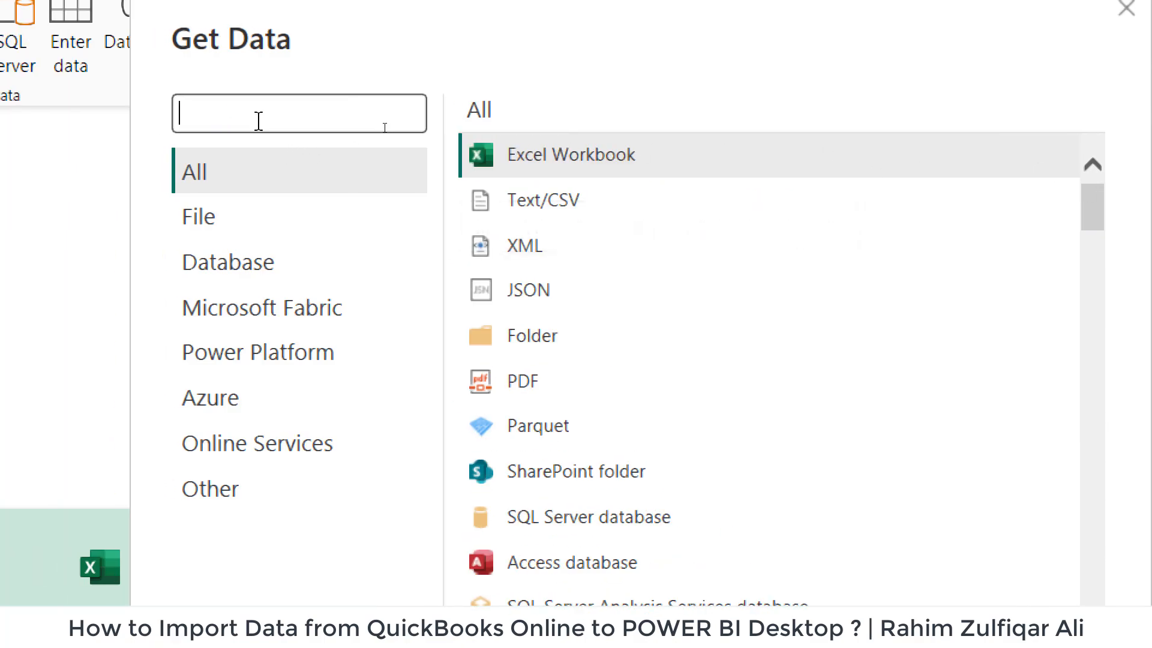
text(quick)
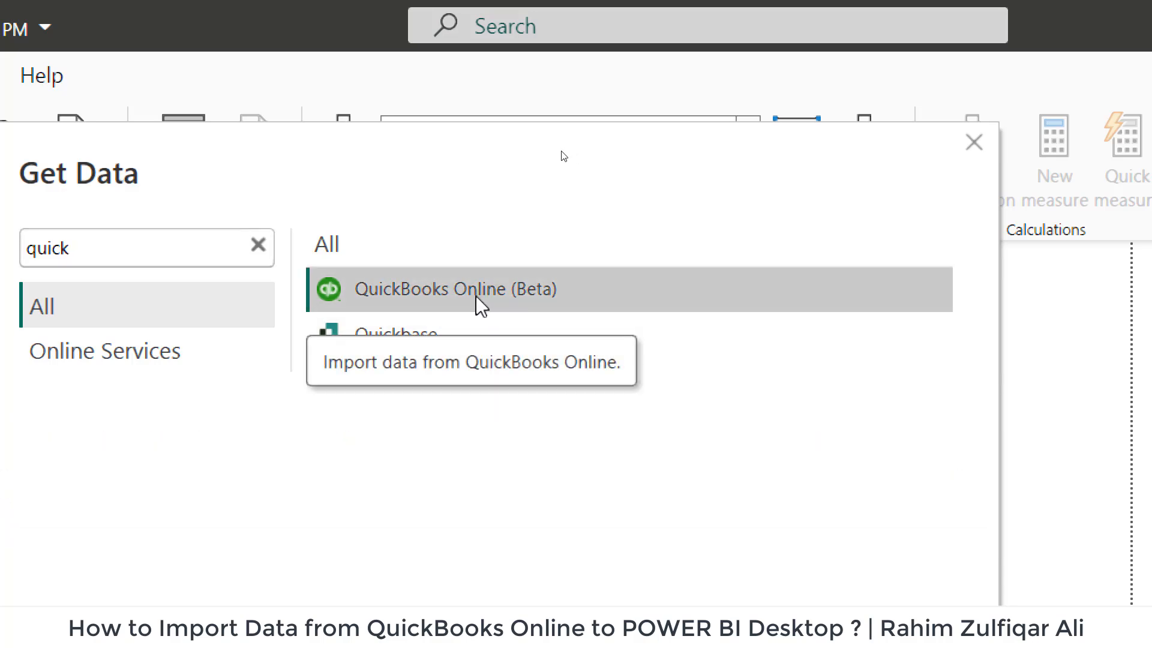
mouse_move(528, 300)
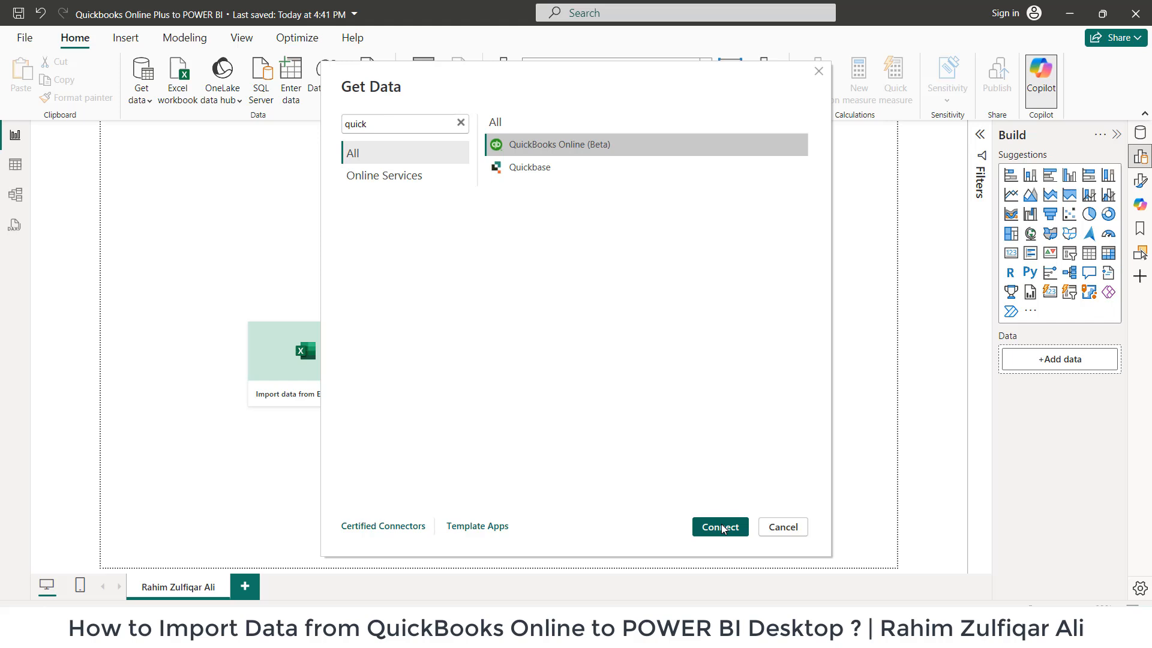
Connect with the QuickBooks Online (Beta) connector, reaching the not-signed-in dialog.
click(718, 527)
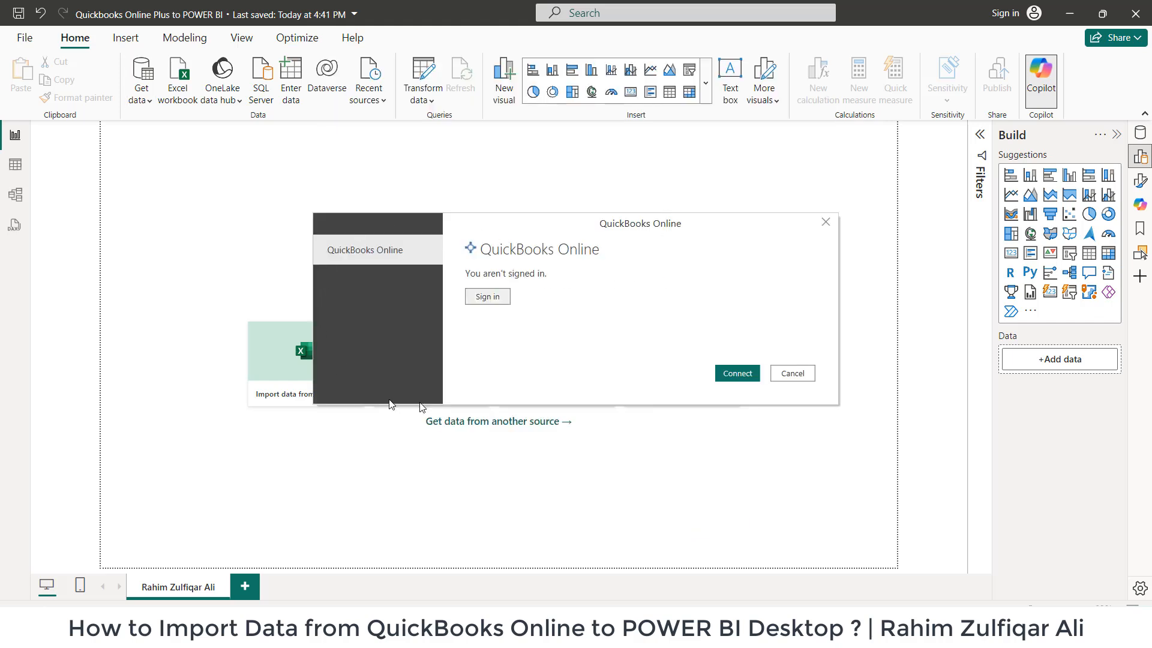
mouse_move(595, 272)
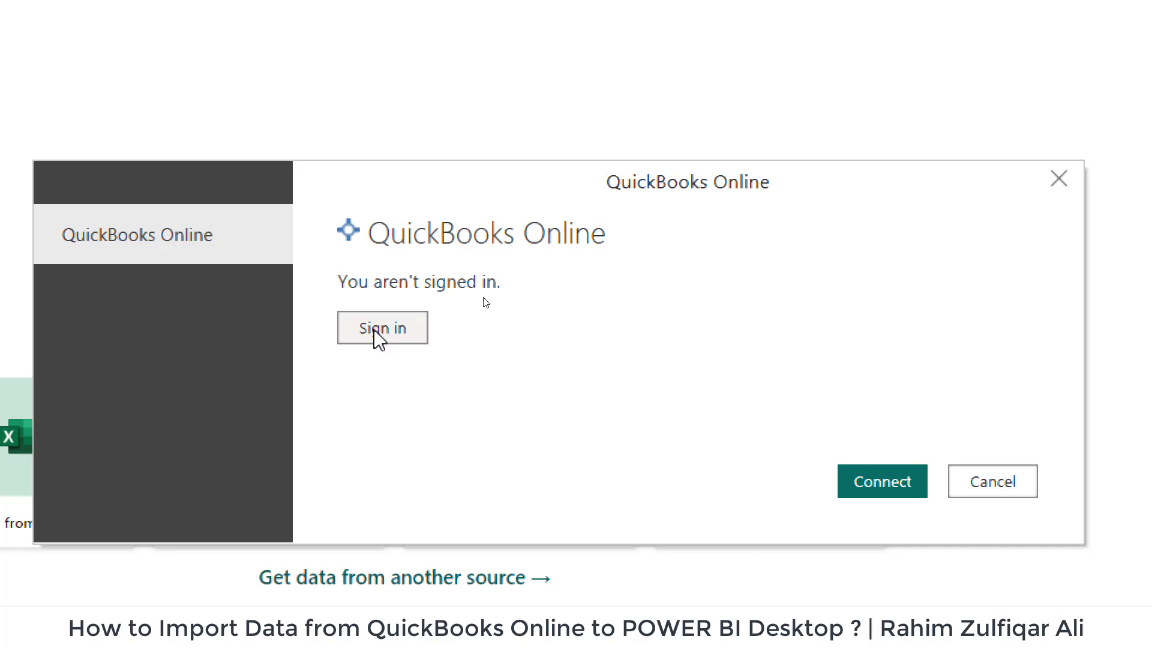
mouse_move(421, 357)
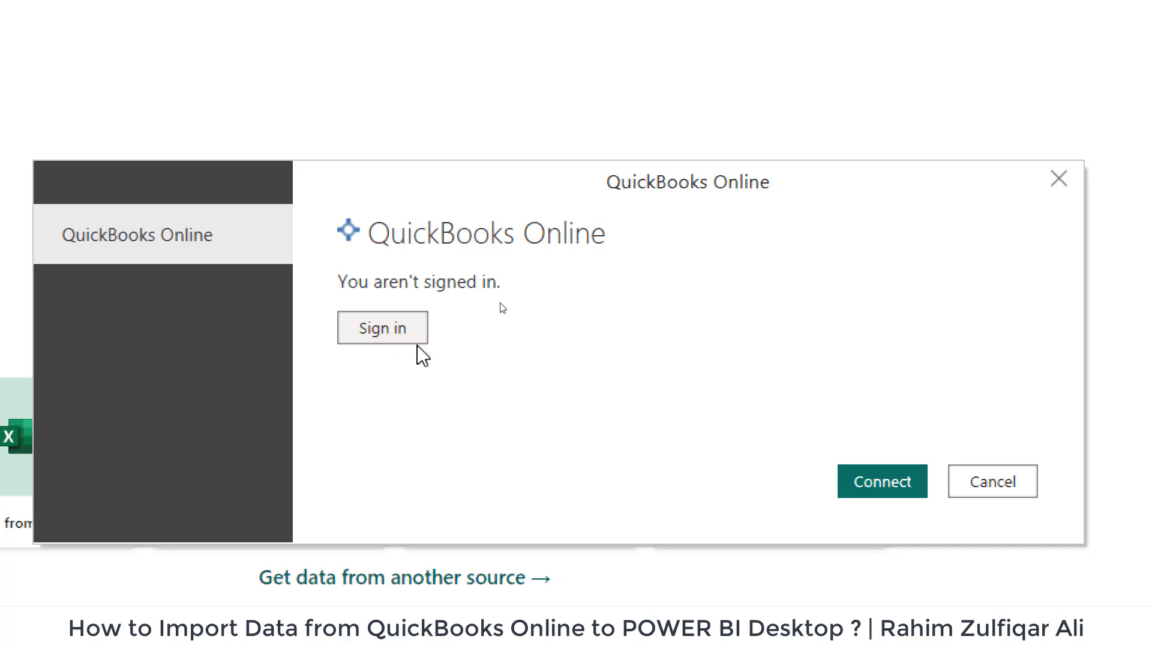
mouse_move(388, 334)
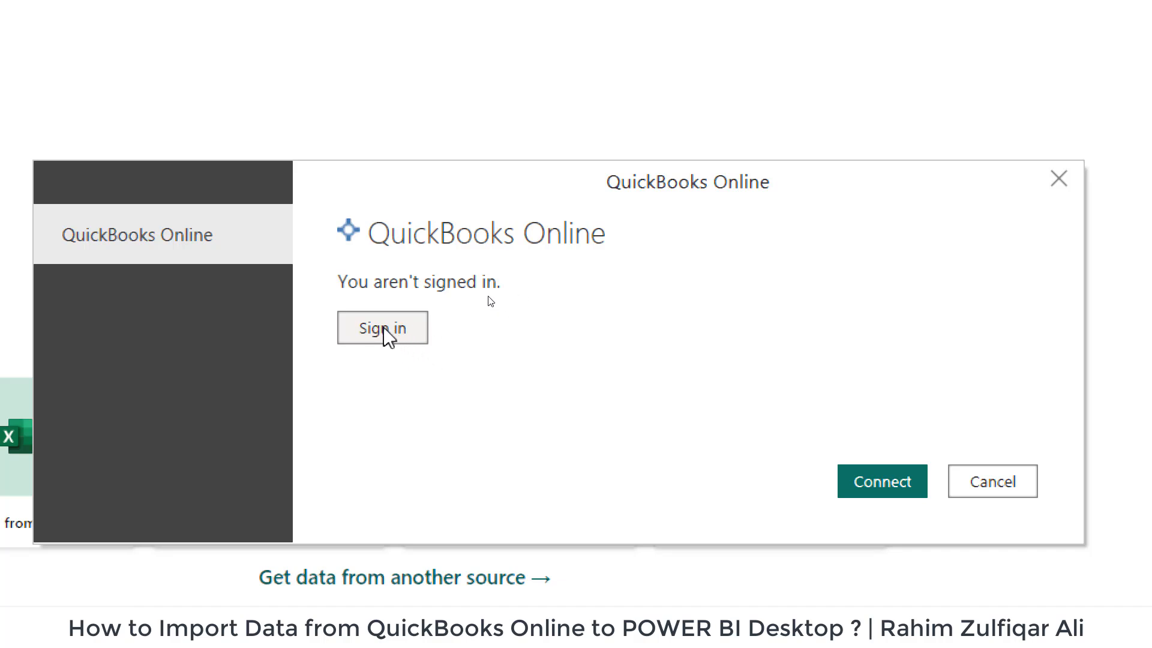
Start QuickBooks Online sign-in, bringing up the Intuit window with the saved account.
click(382, 328)
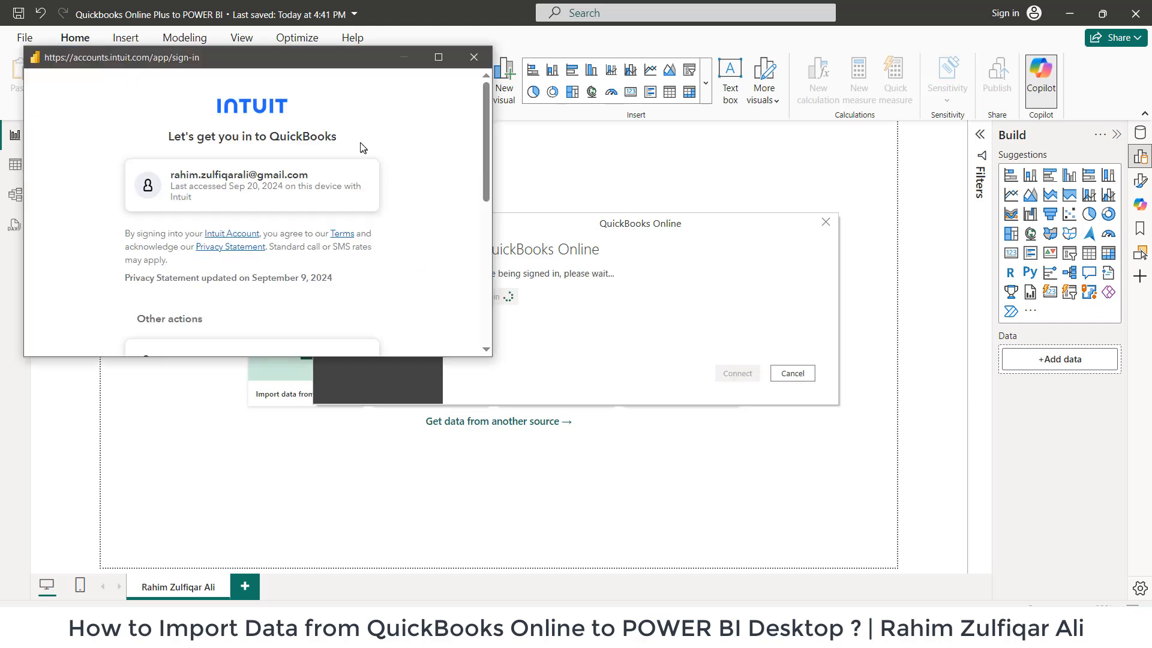
mouse_move(191, 198)
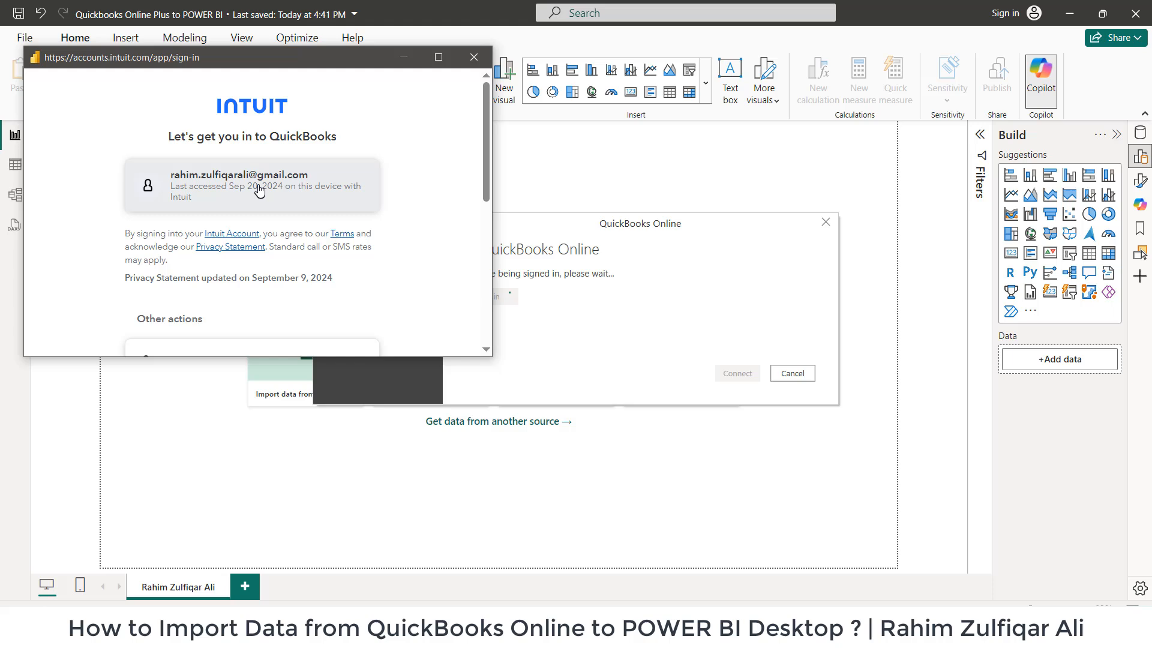
mouse_move(306, 201)
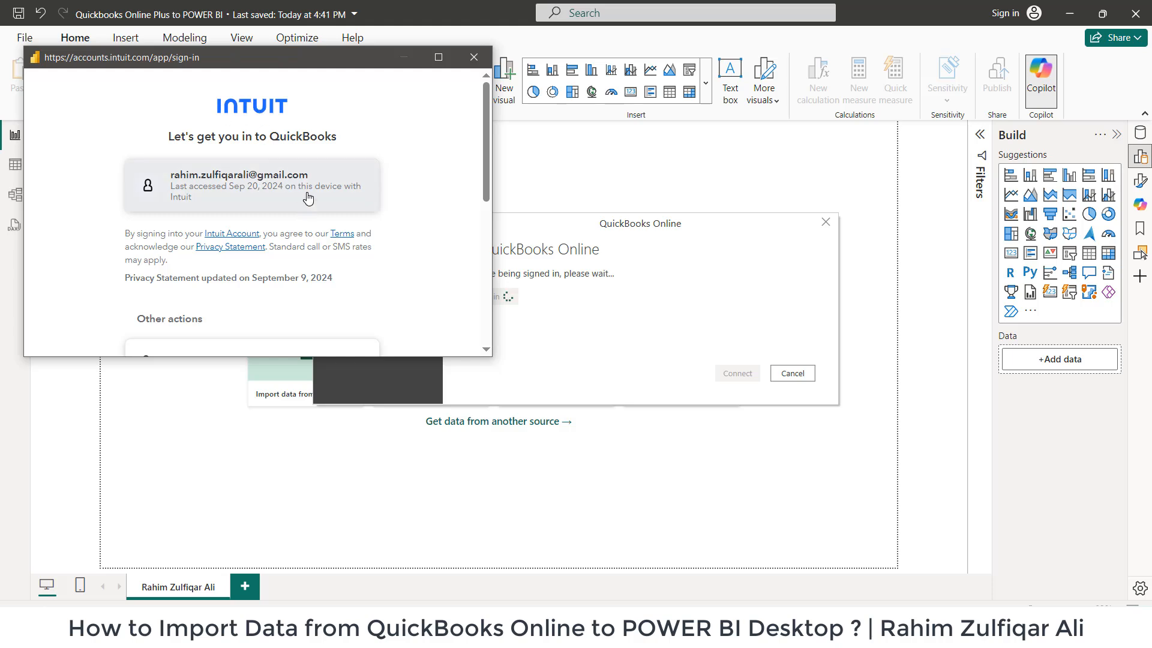
mouse_move(477, 166)
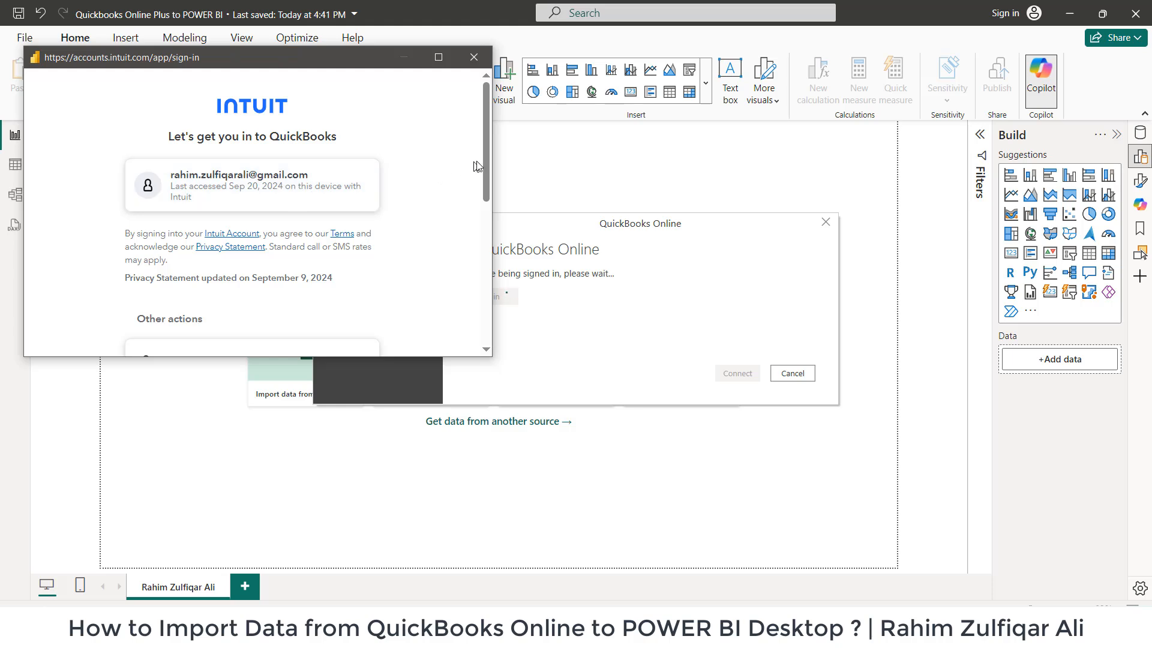
scroll(down, 3)
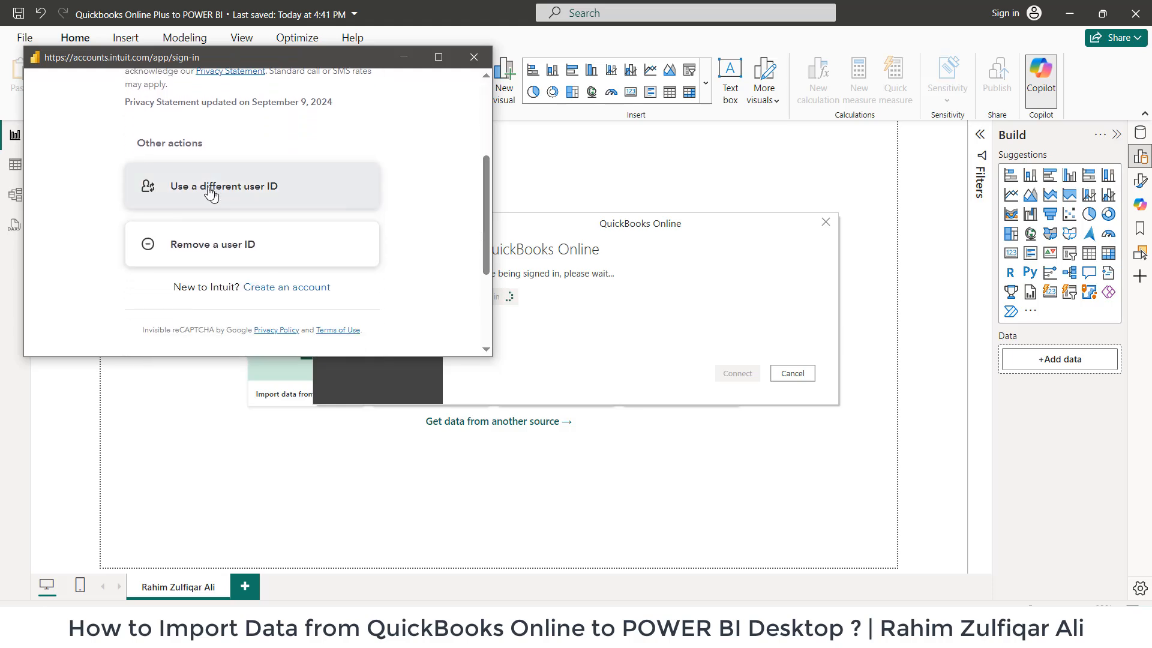
mouse_move(278, 201)
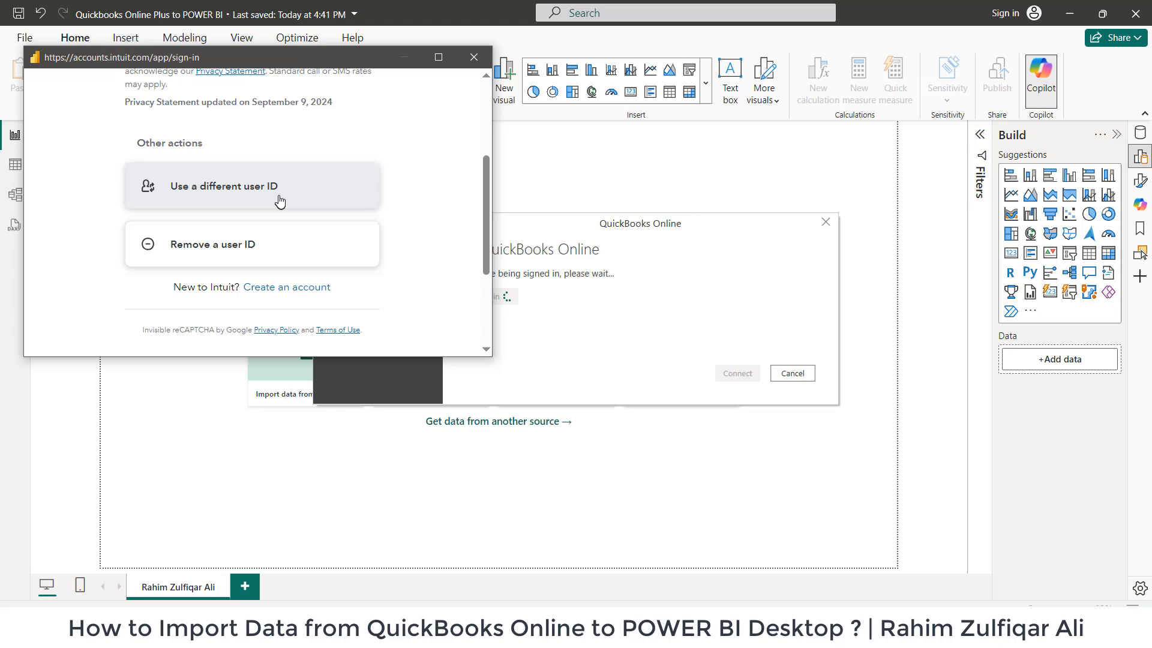
scroll(up, 3)
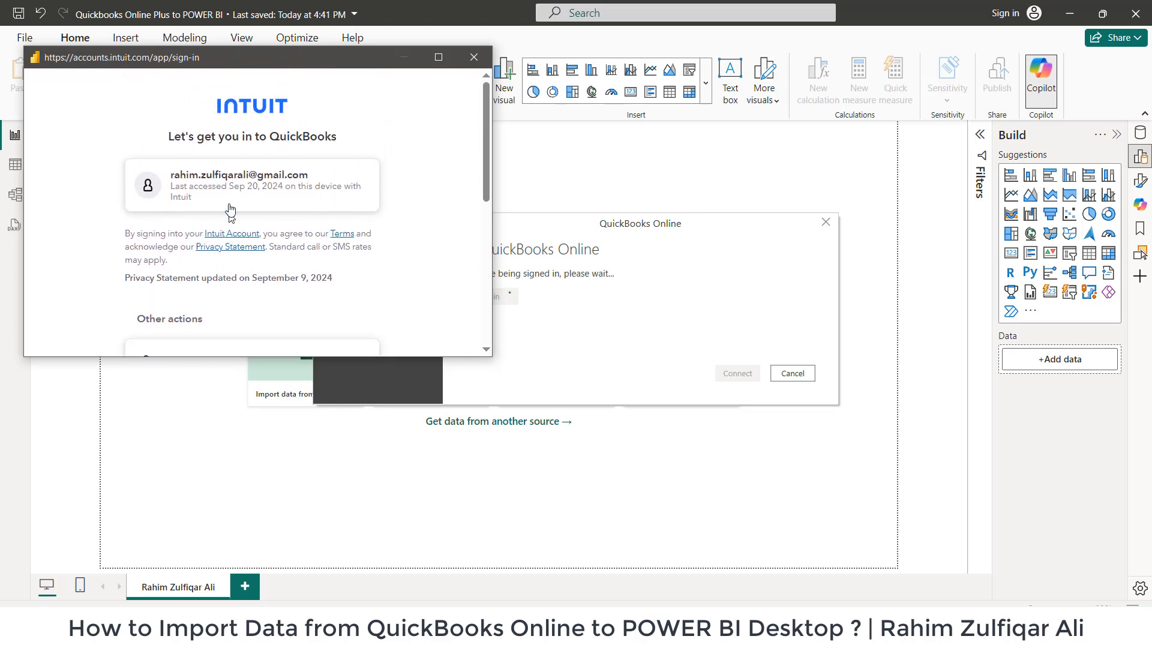
Sign in to the saved Intuit account with its password, reaching company selection.
click(251, 185)
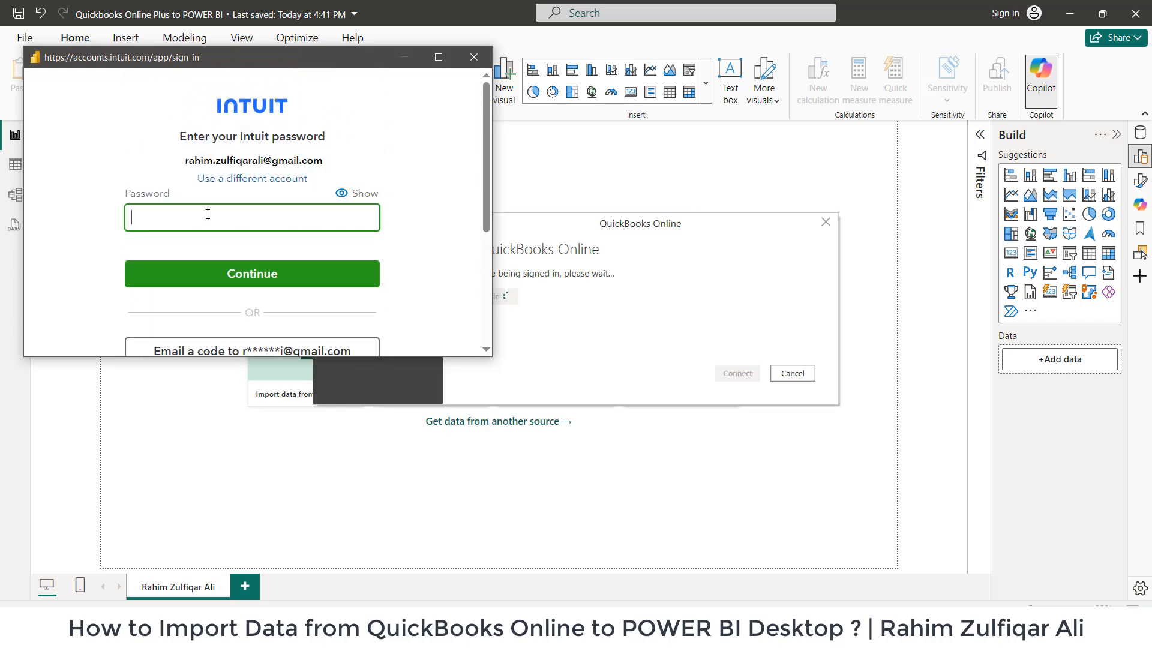
scroll(down, 3)
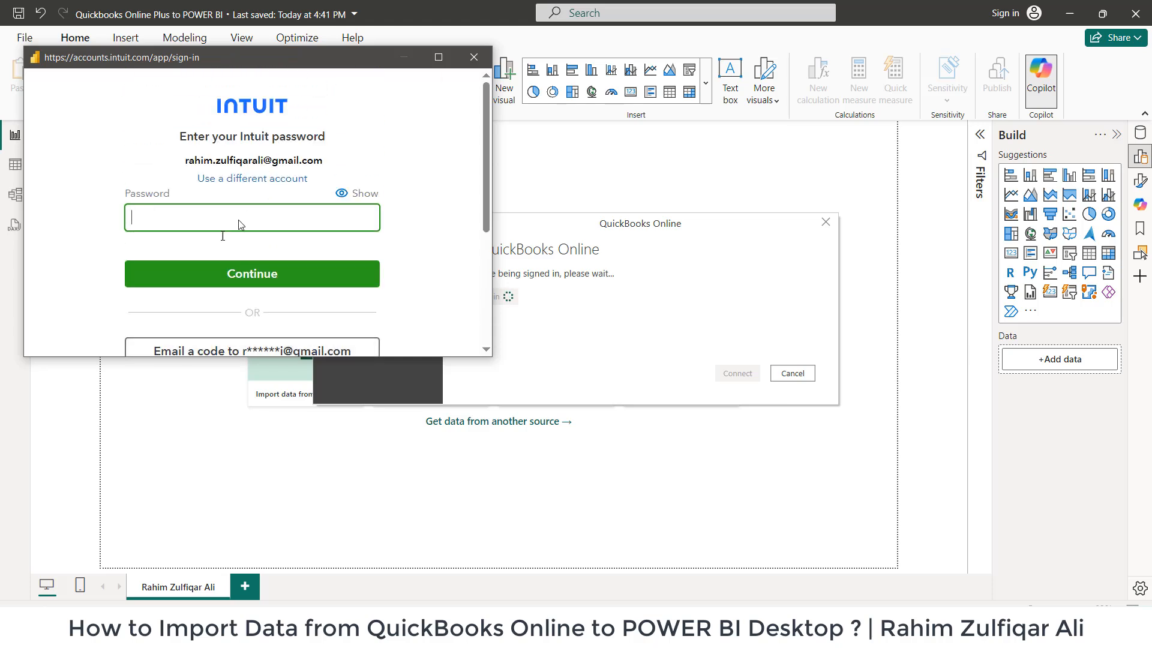
mouse_move(219, 214)
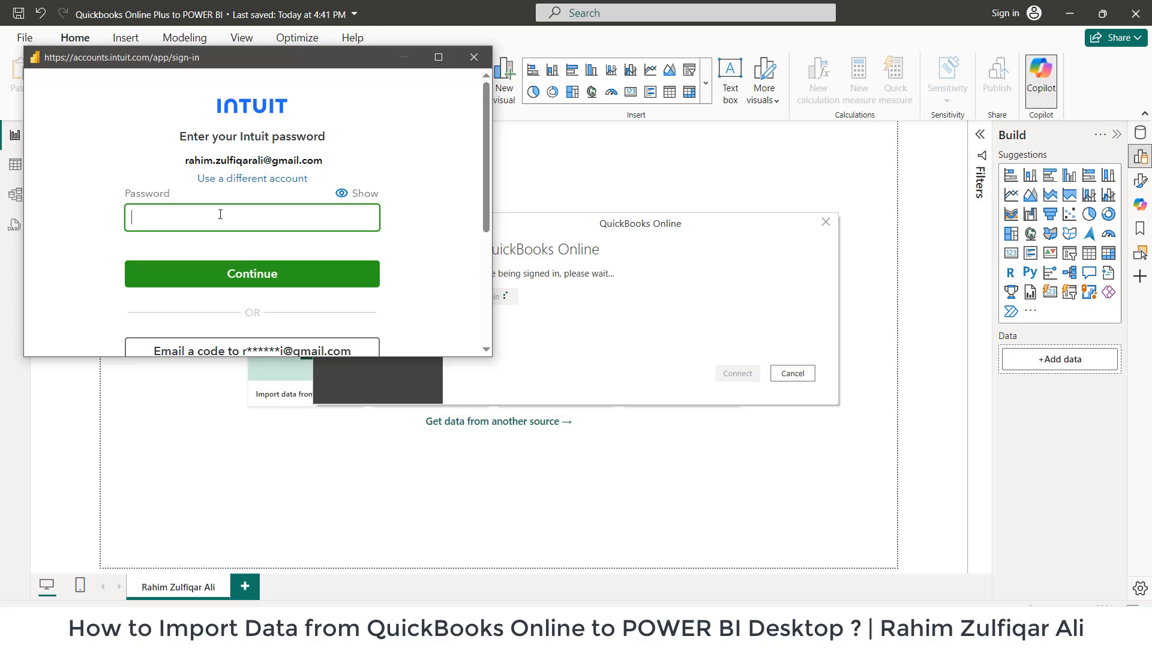
text(•••)
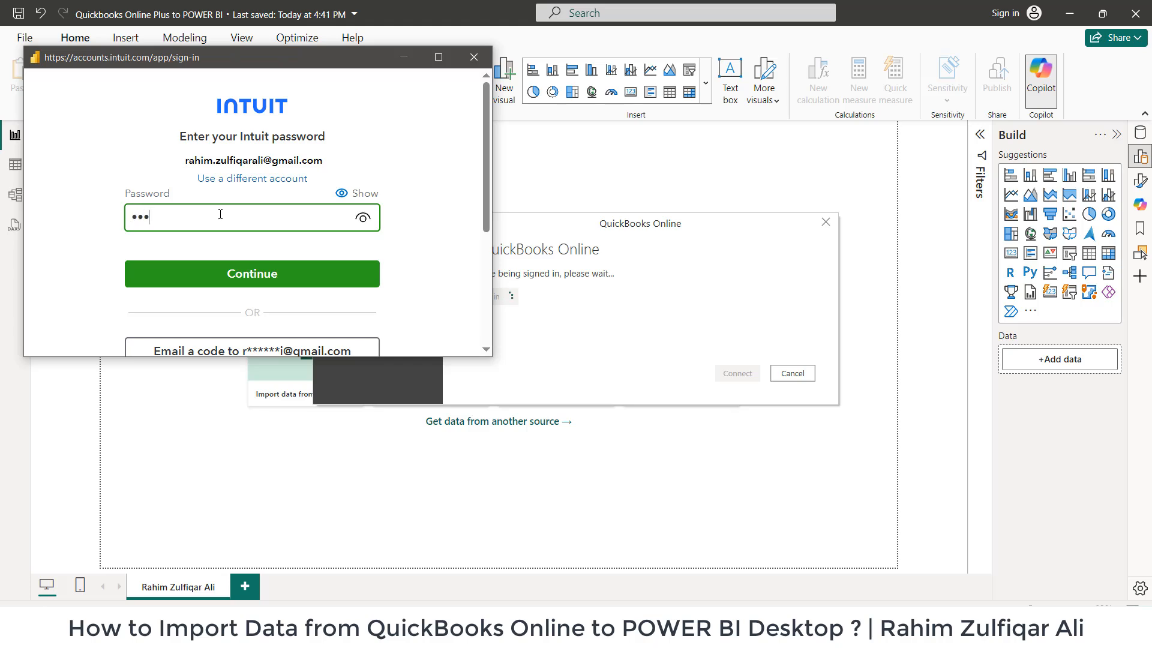
click(251, 274)
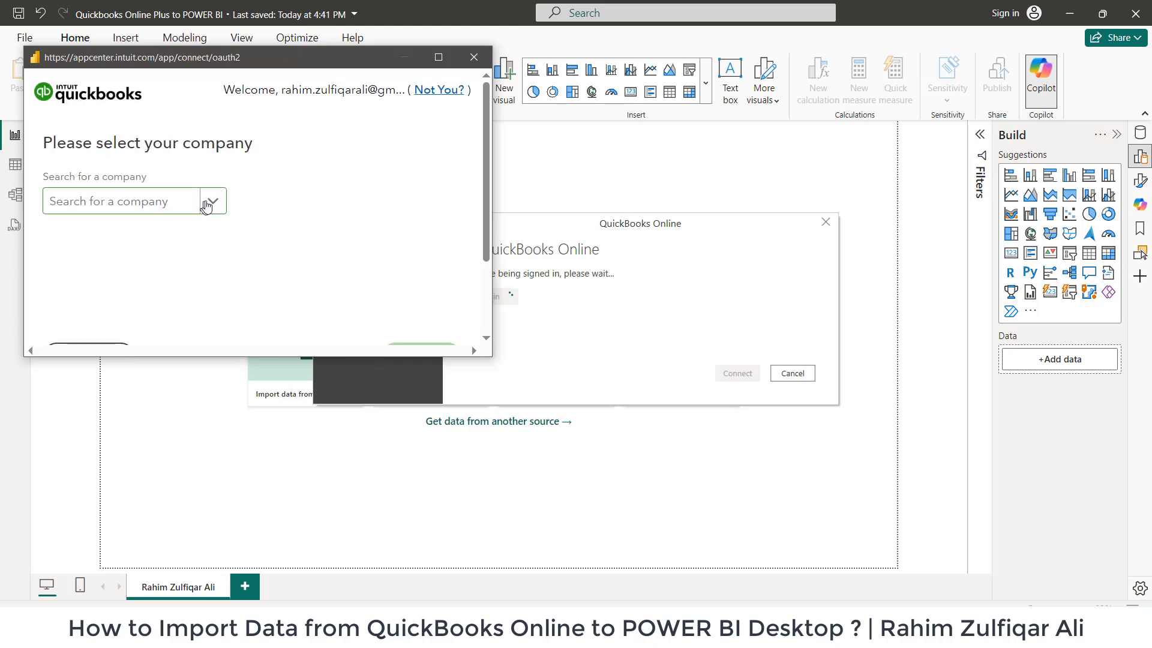
Choose and authorize the Smart Education company, then connect as the signed-in account.
click(212, 201)
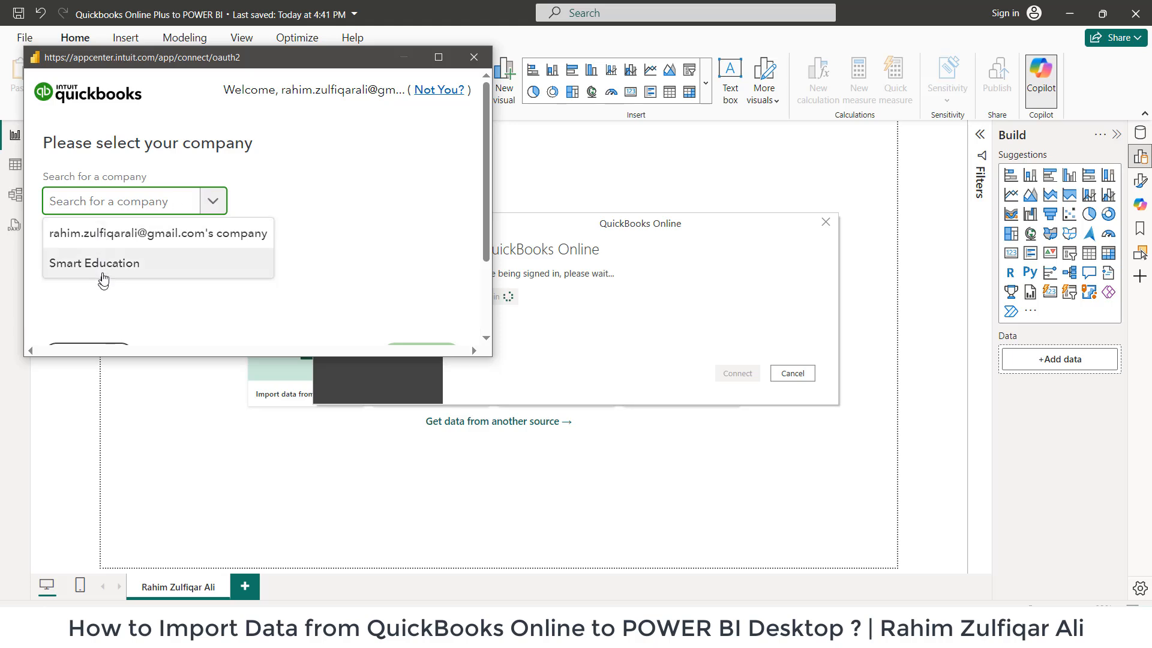
mouse_move(139, 266)
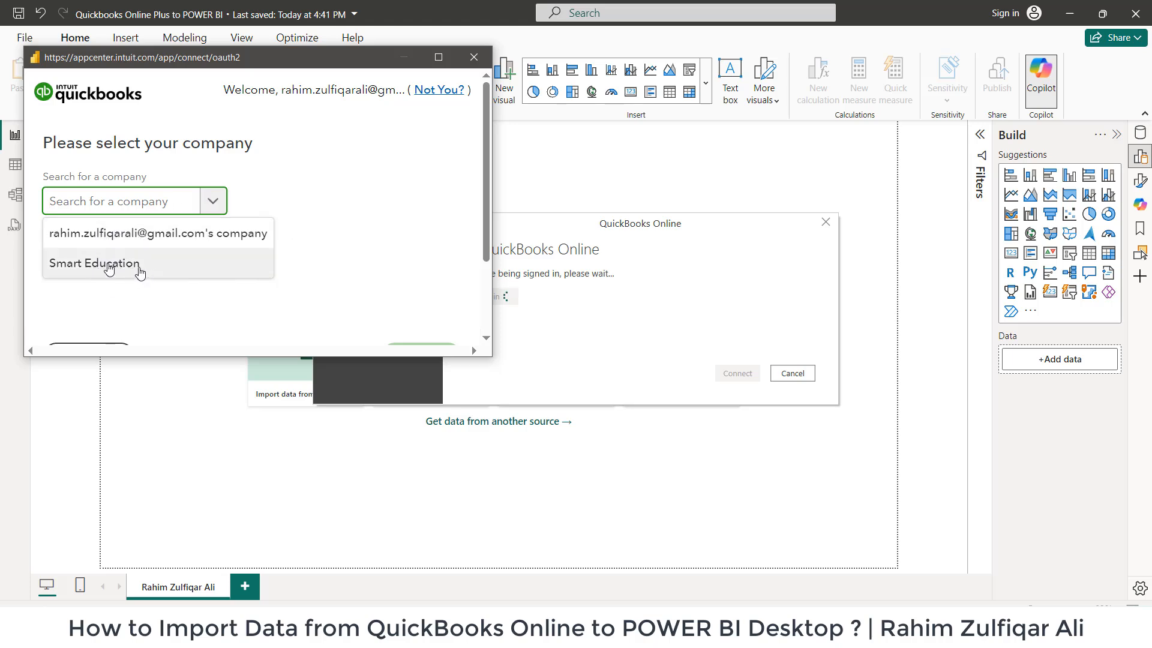
mouse_move(94, 262)
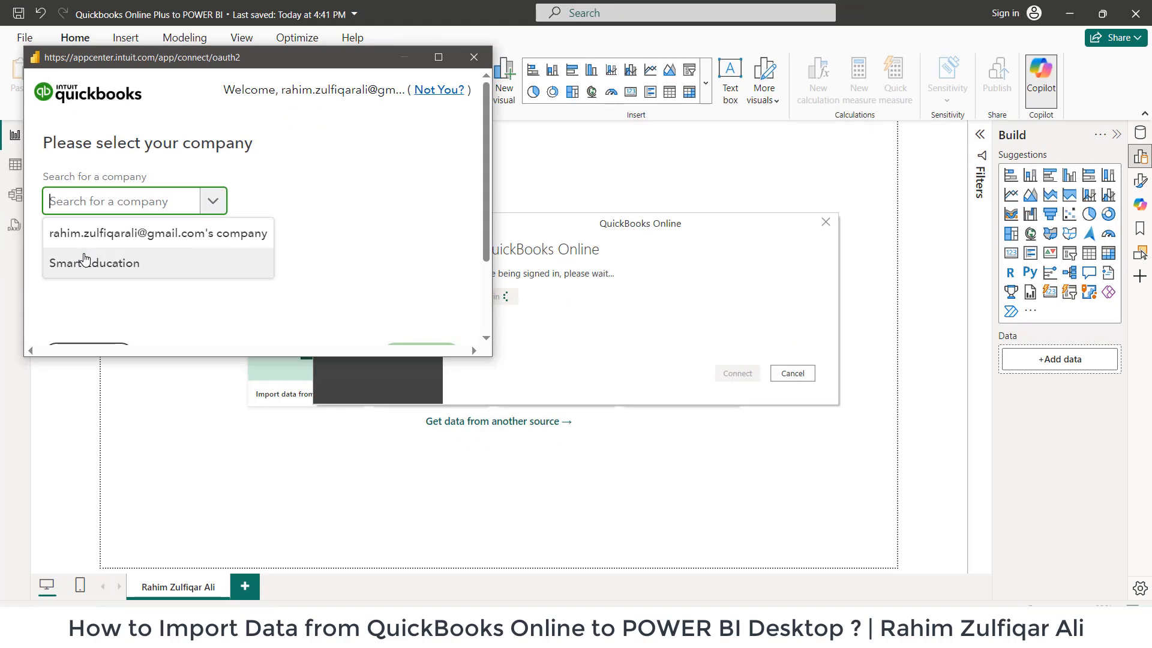
click(96, 263)
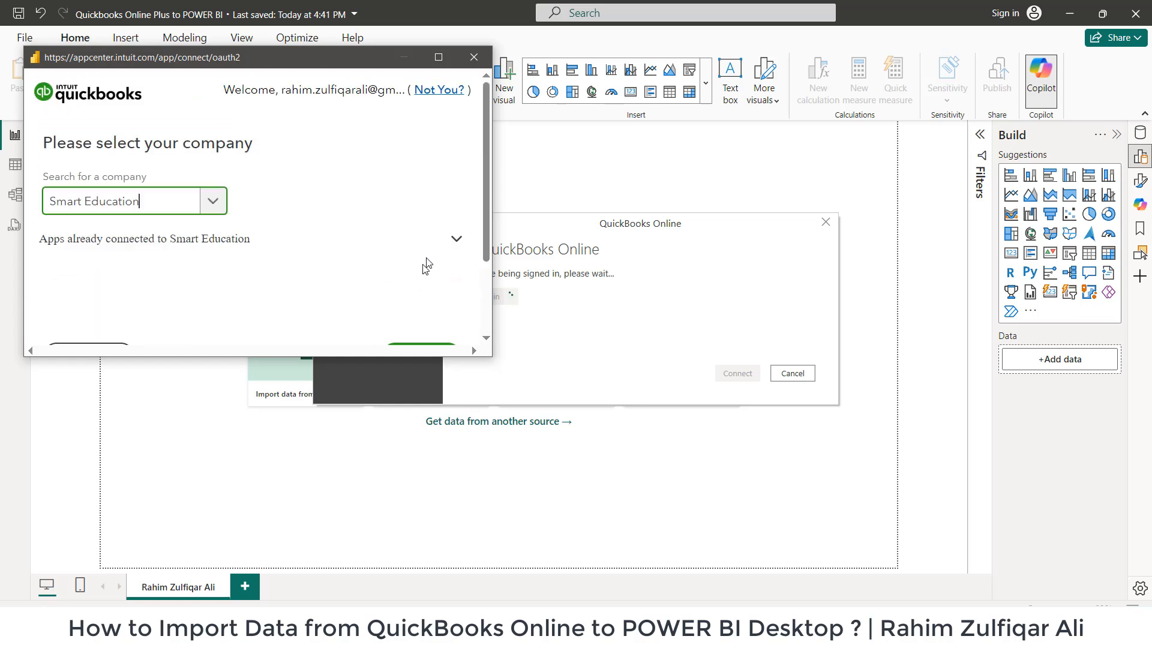
scroll(down, 3)
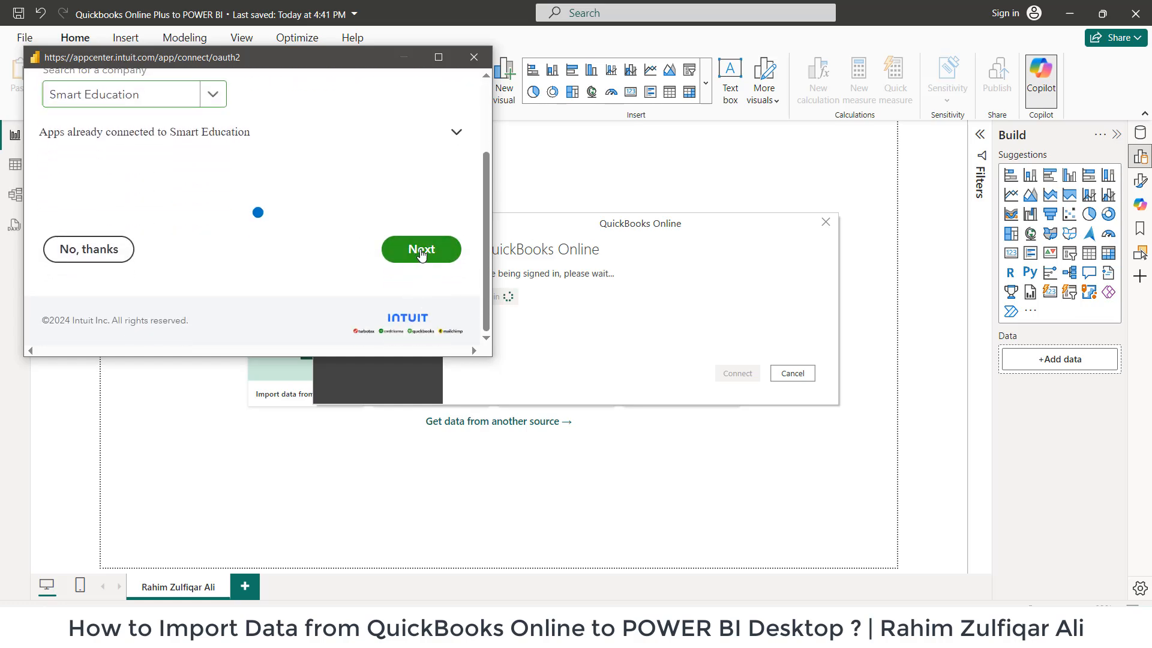
click(421, 250)
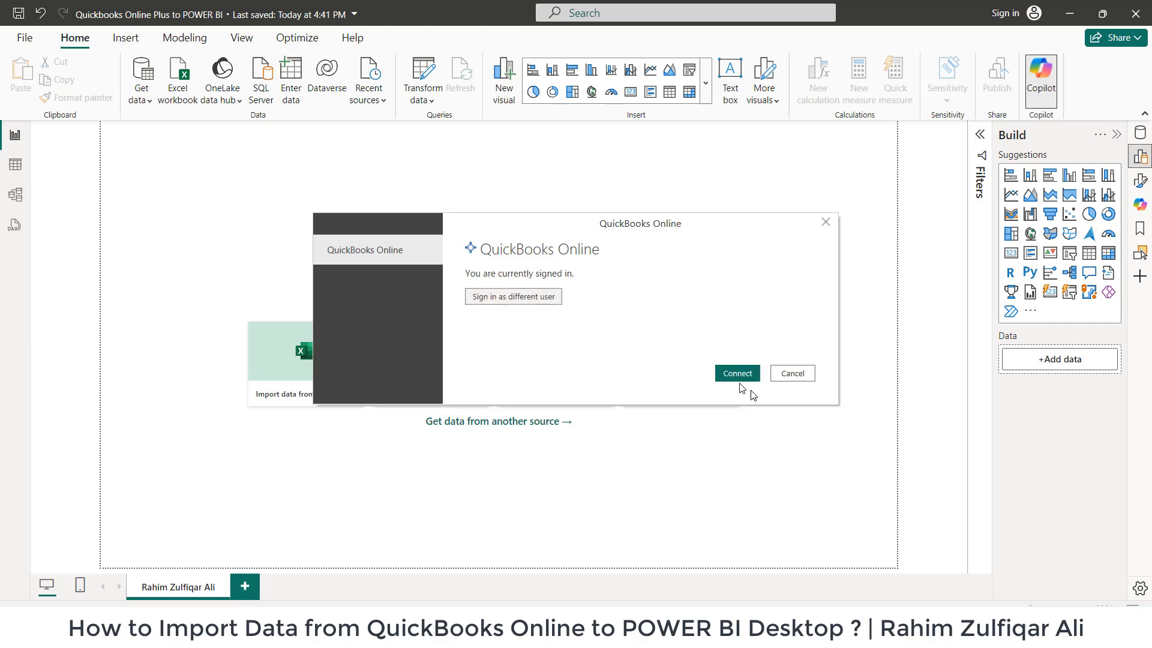
click(735, 373)
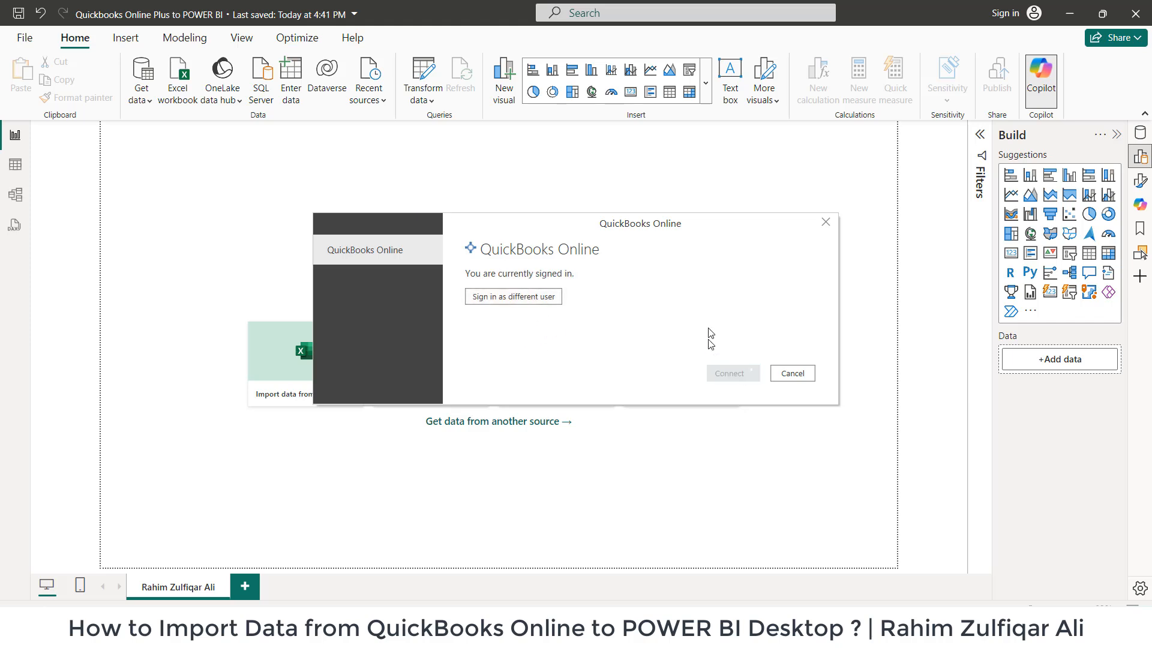
mouse_move(733, 290)
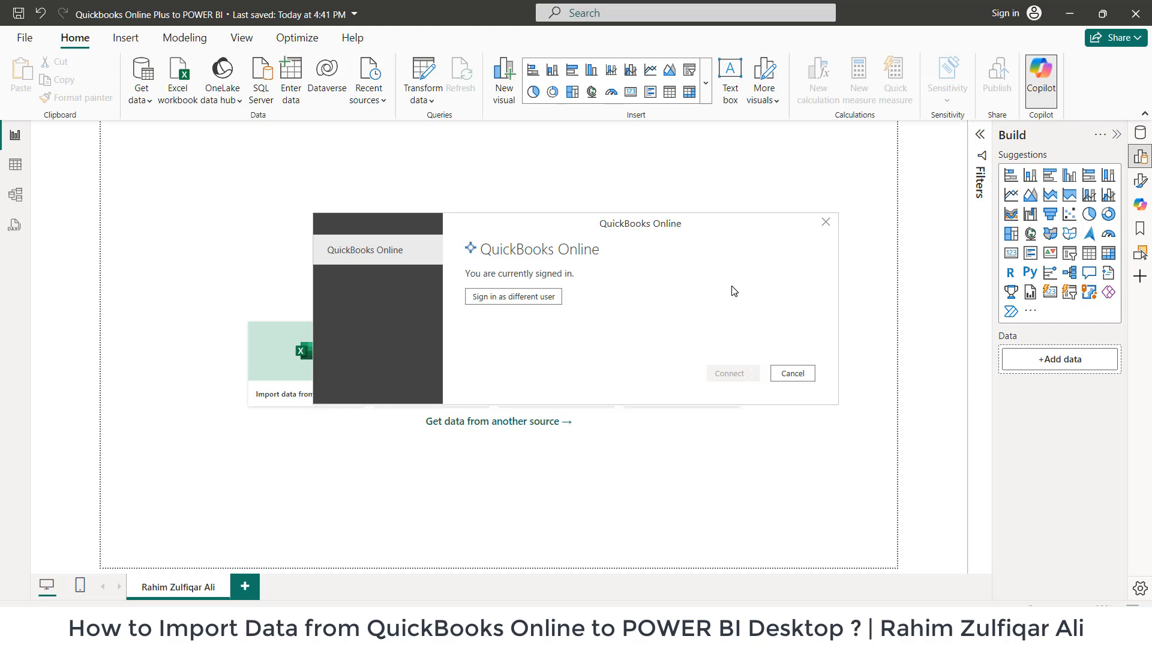
Connect to the QuickBooks company and preview the Account table in the Navigator.
click(729, 373)
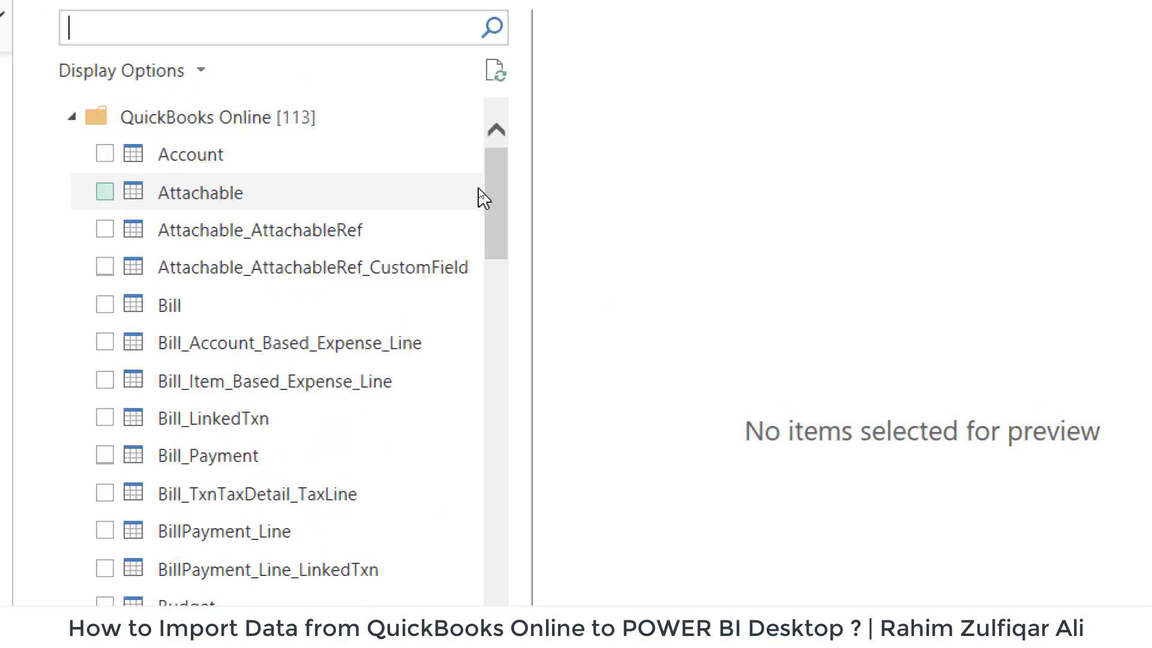
click(190, 154)
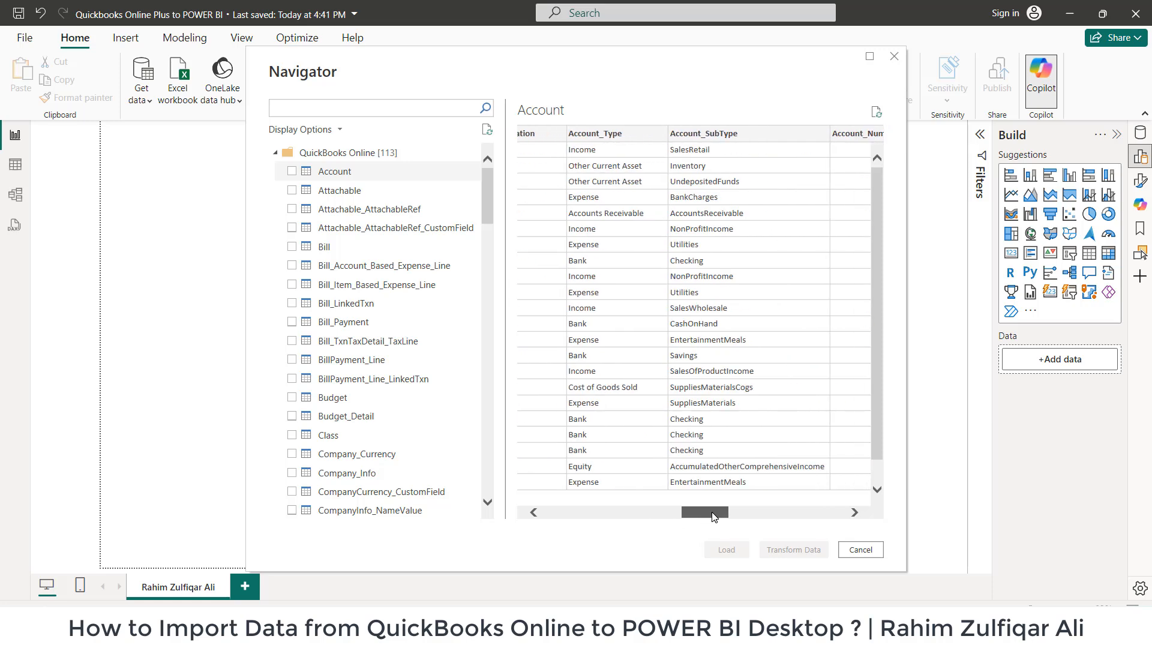
scroll(right, 3)
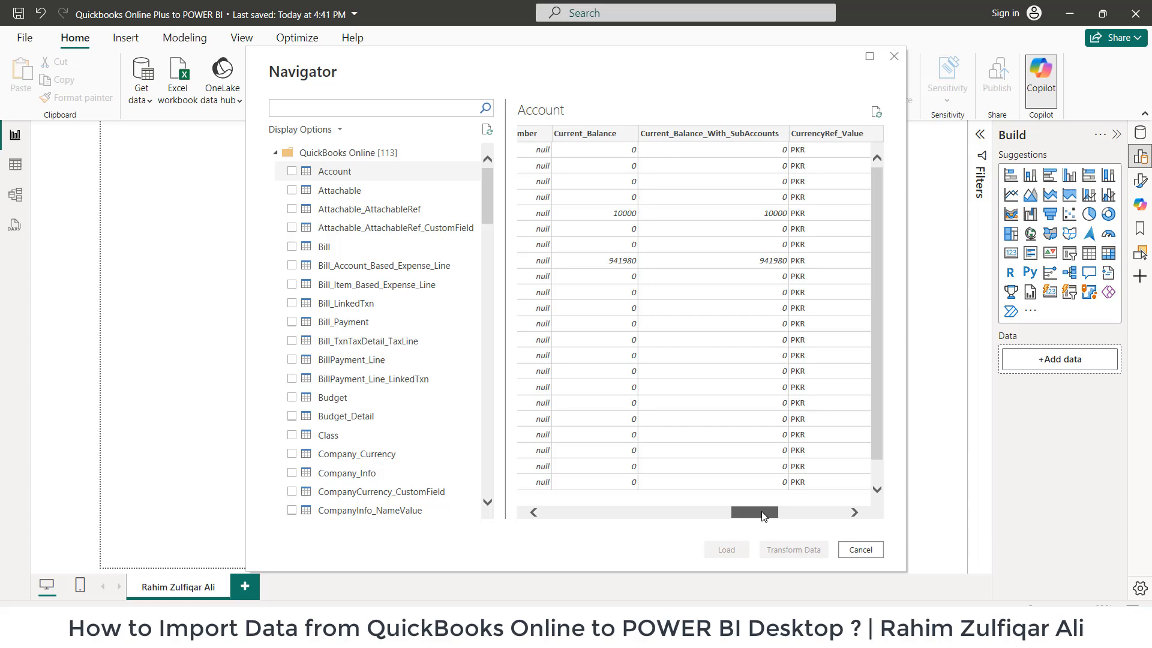
mouse_move(388, 304)
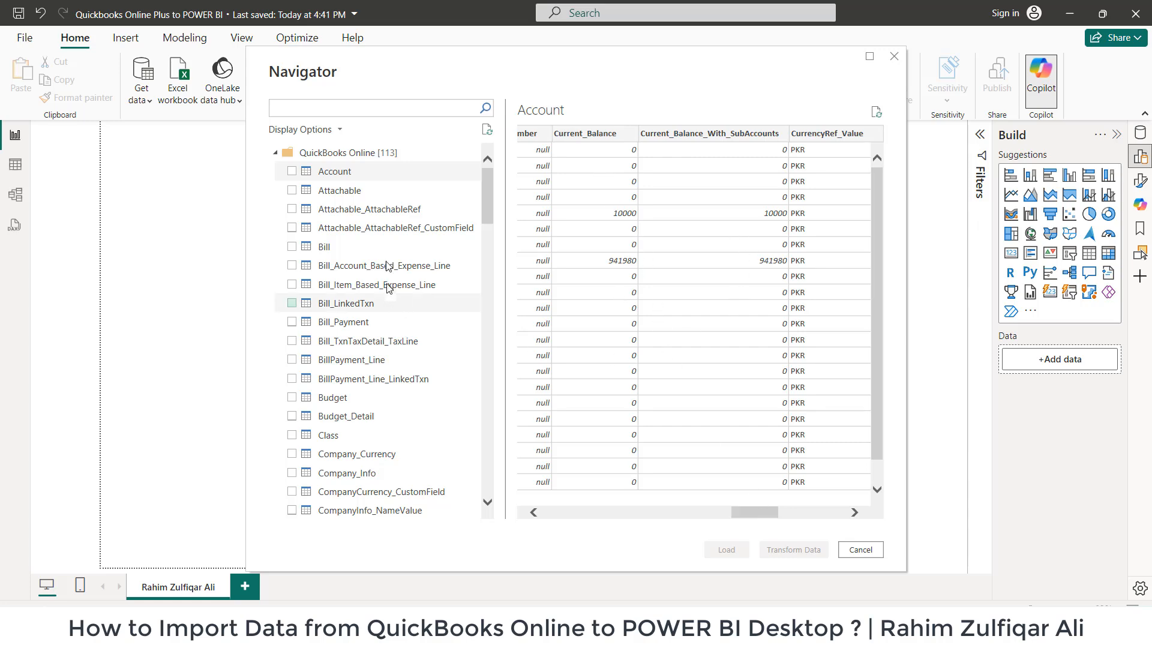
scroll(down, 3)
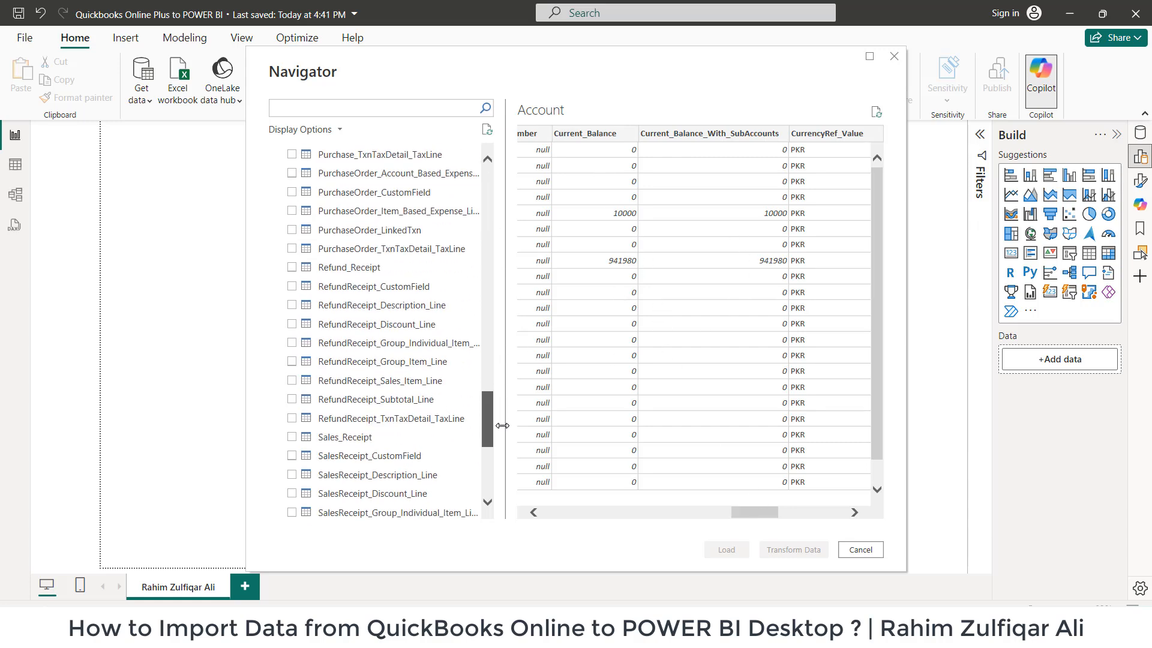
scroll(up, 3)
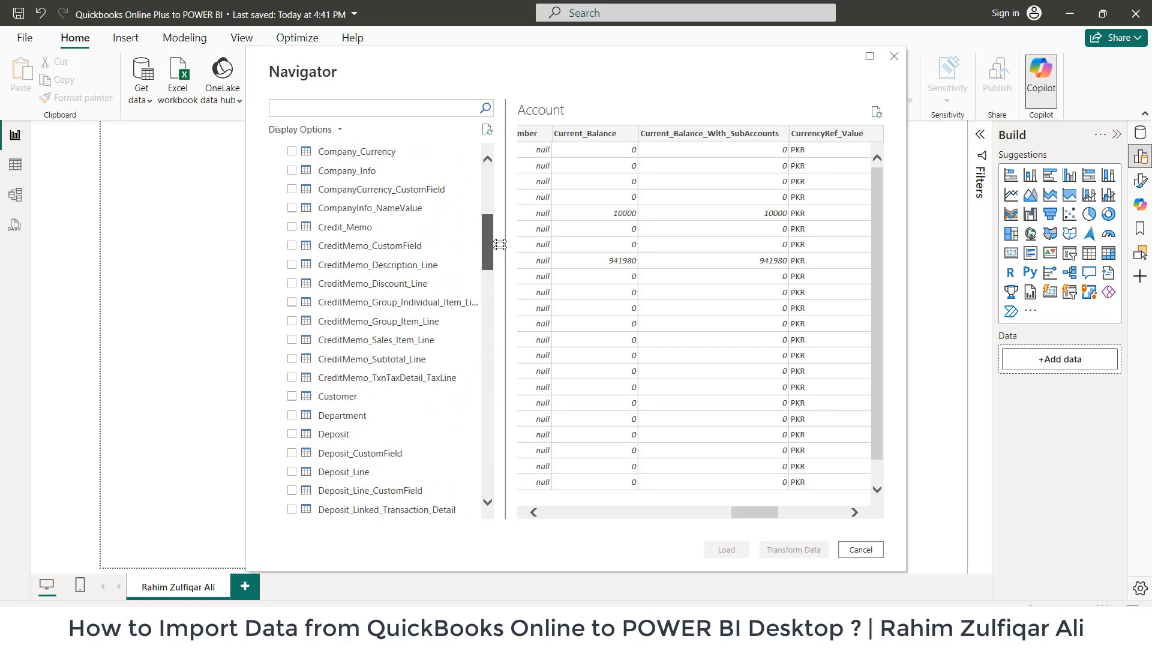
scroll(up, 3)
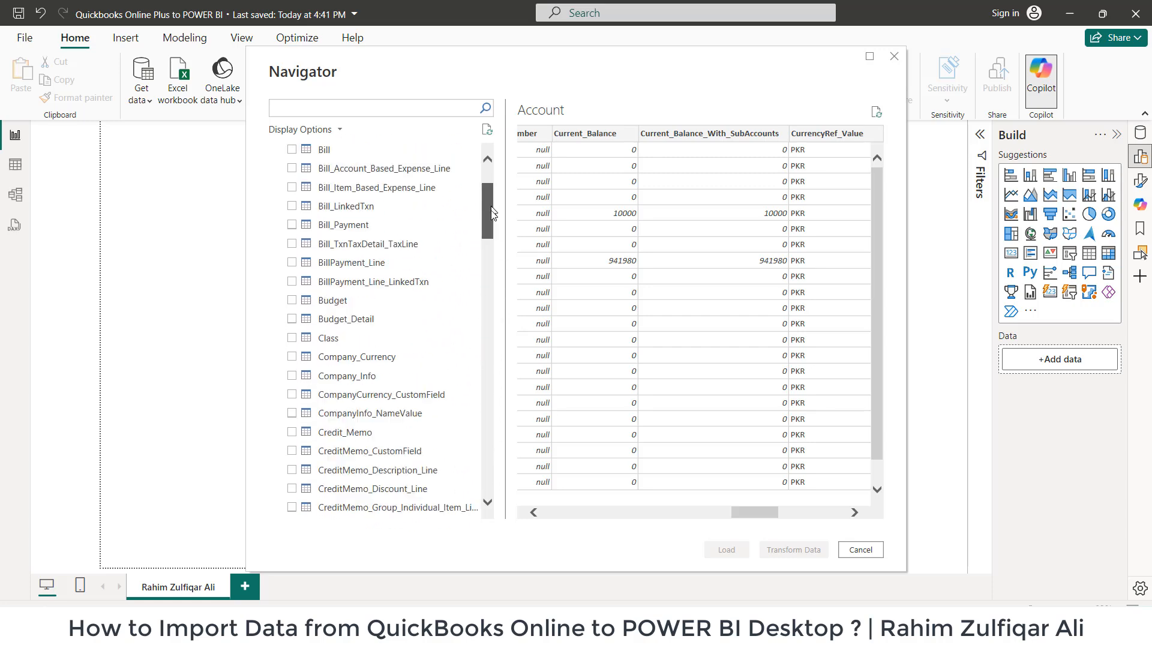
scroll(up, 3)
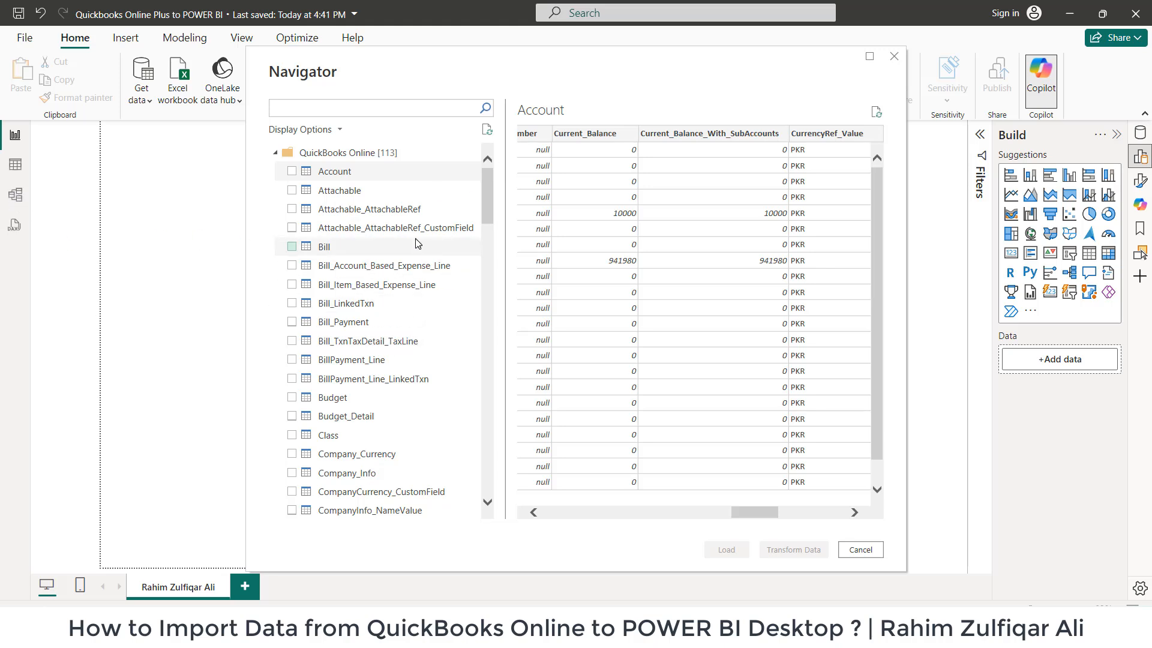
mouse_move(444, 268)
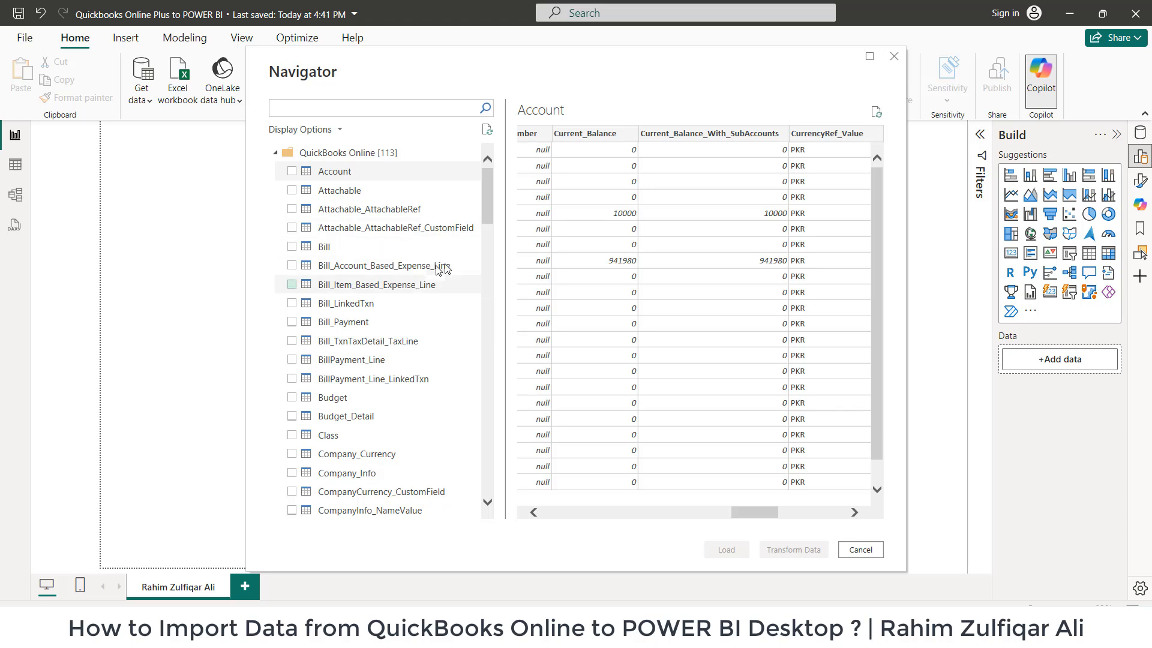
mouse_move(454, 223)
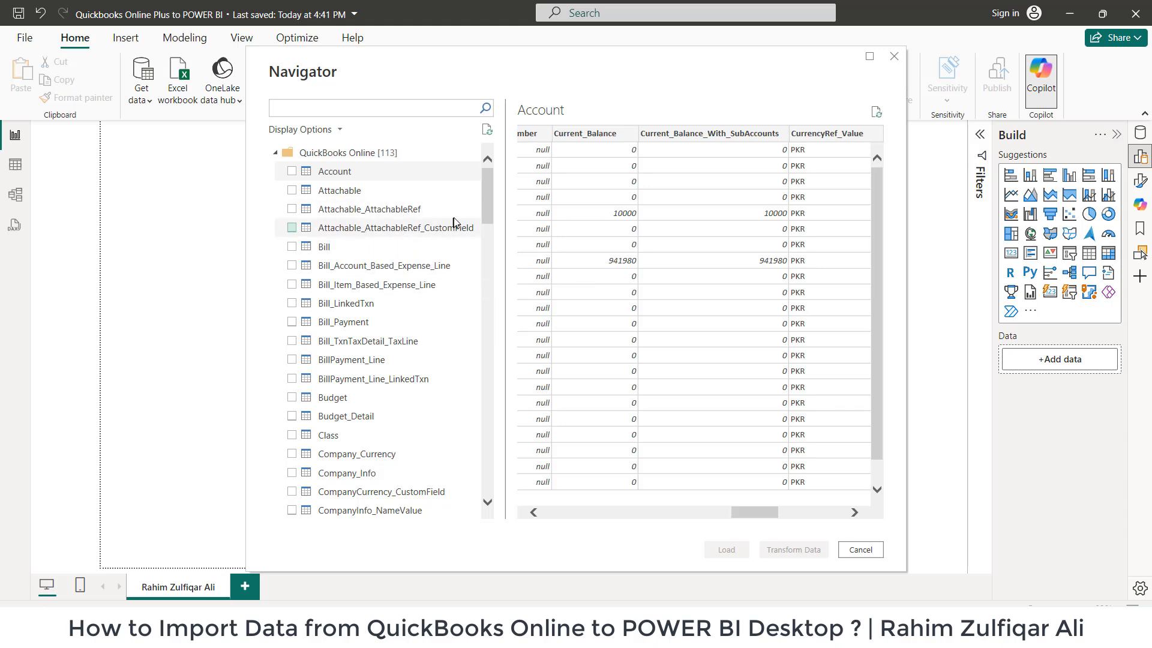
Load Account, Bill_Payment and Vendor, check their relationships in Model view, and return to the report.
click(290, 172)
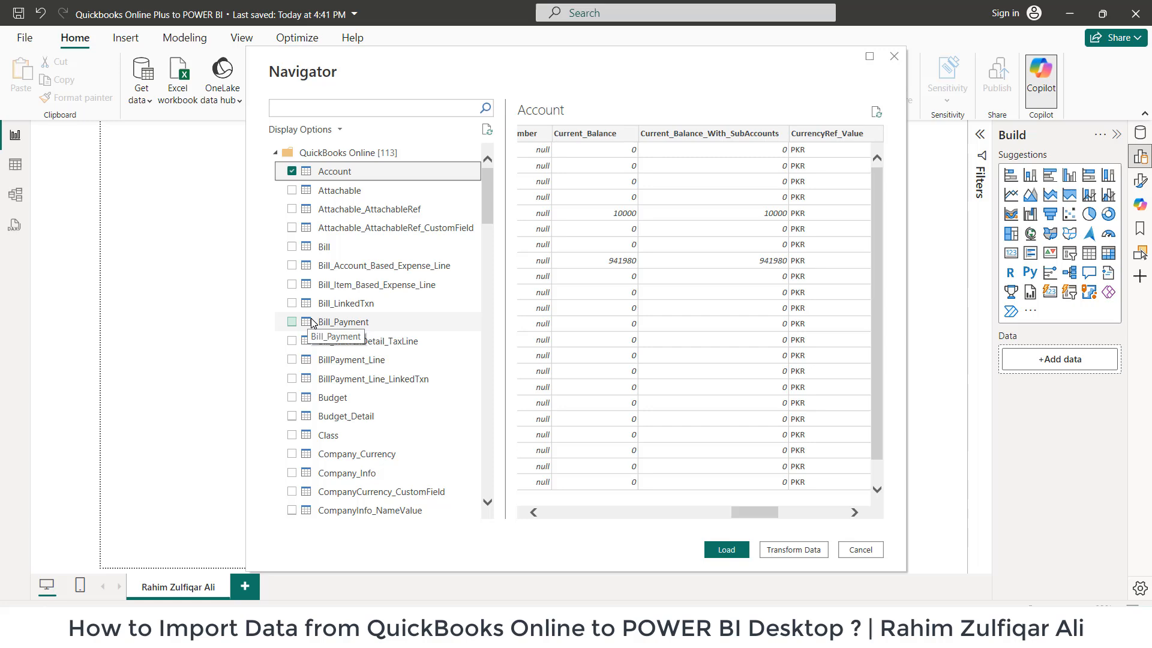
mouse_move(955, 272)
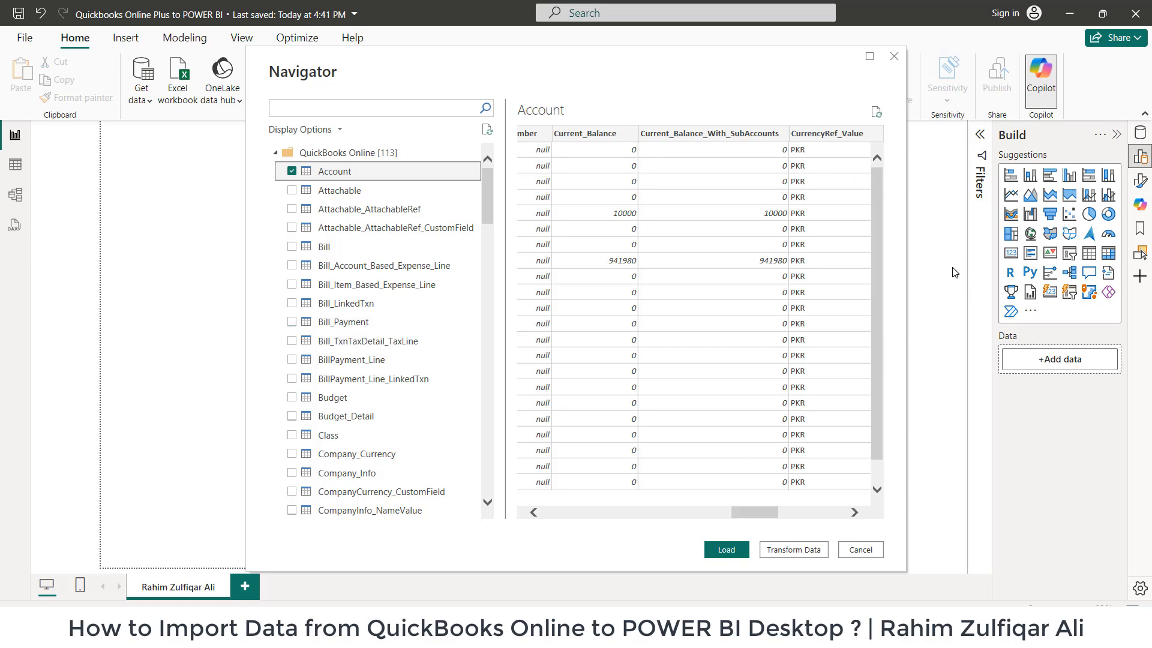
click(725, 549)
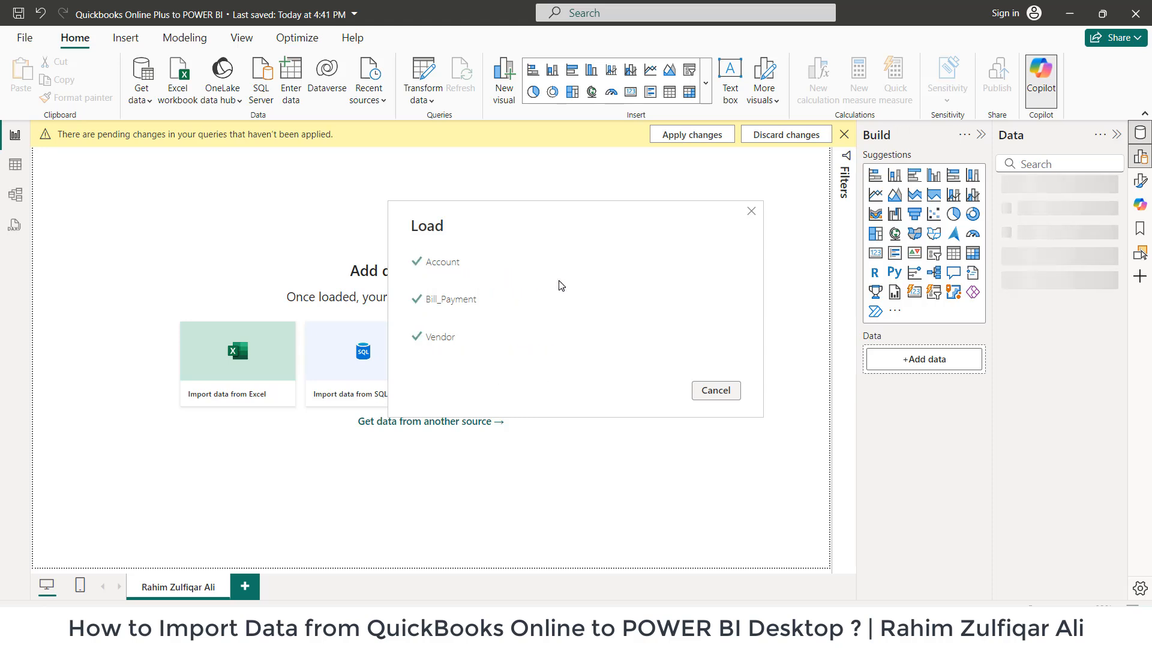
click(714, 390)
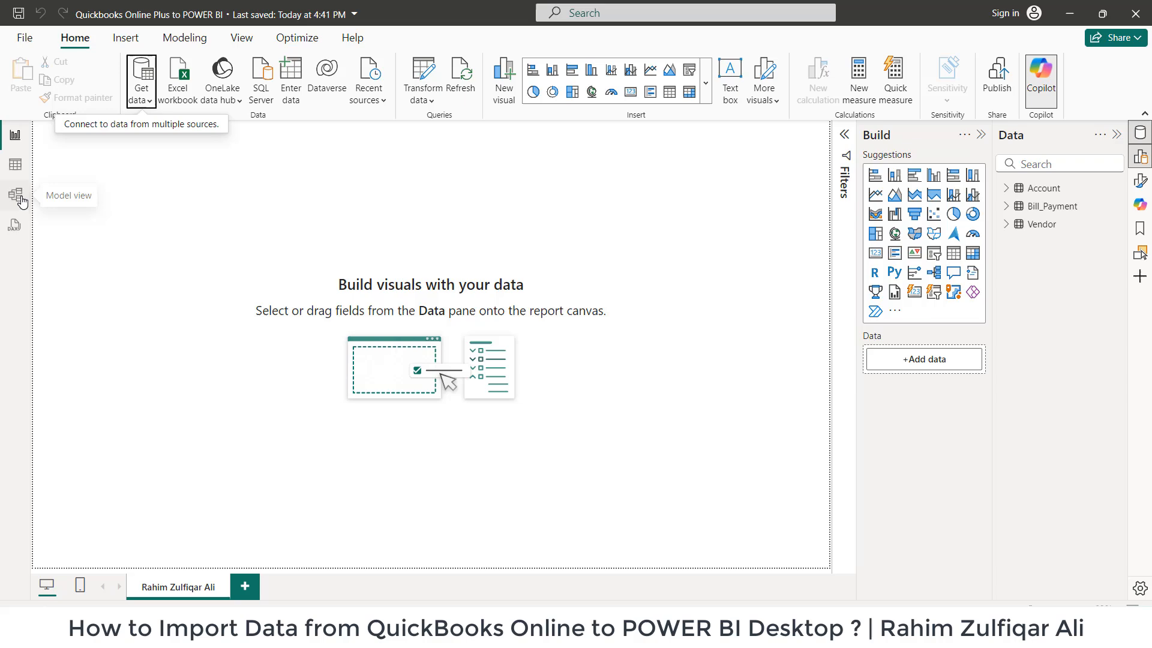
click(15, 196)
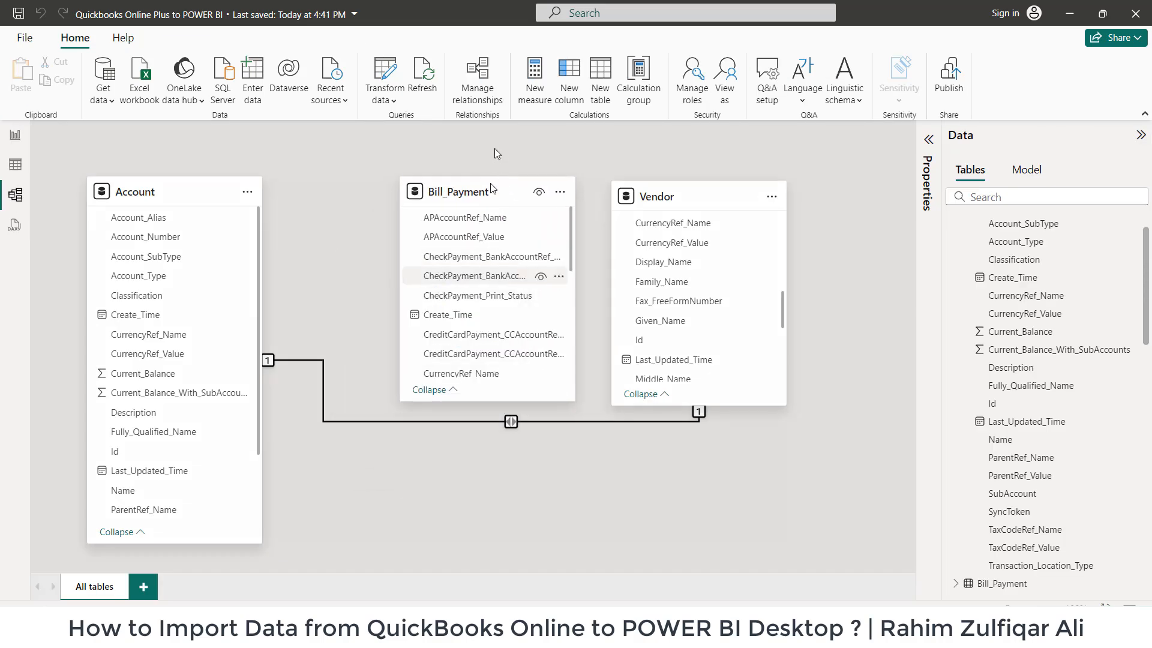
click(15, 135)
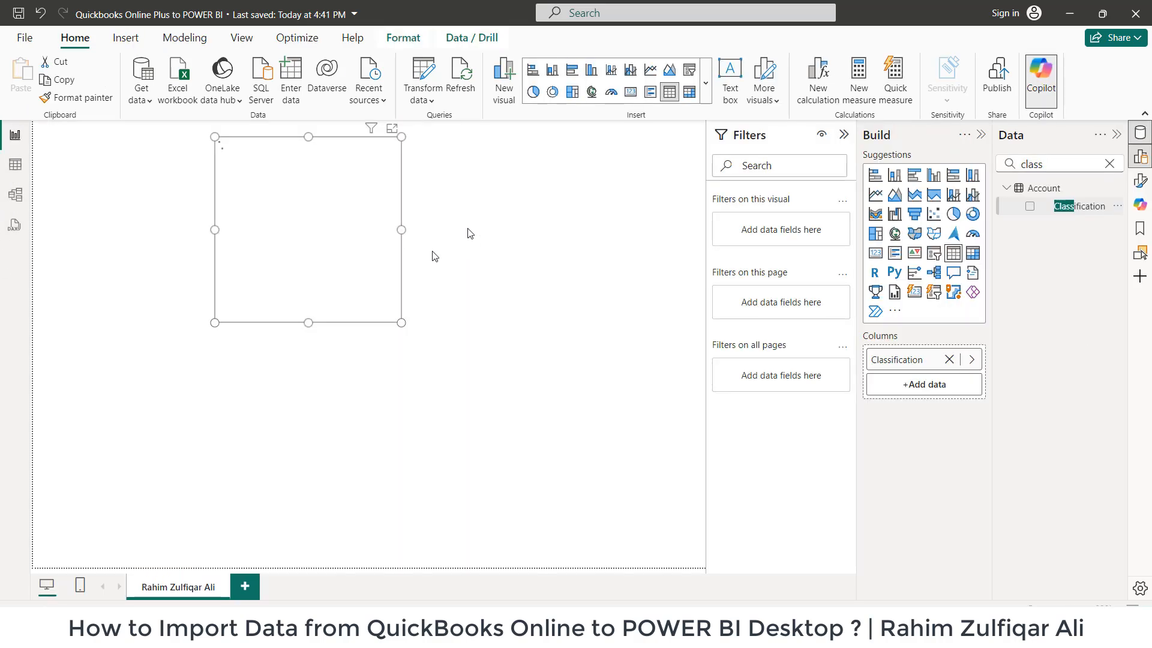
Add Classification and Sum of Current_Balance to a Table visual.
click(1029, 205)
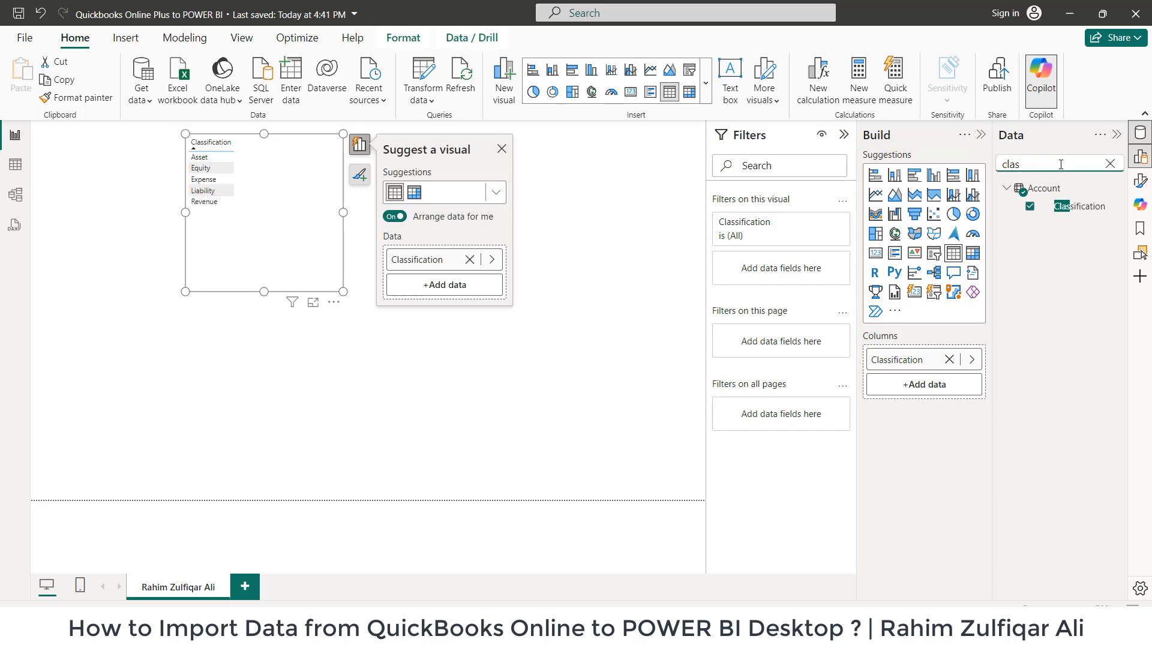
text(curr)
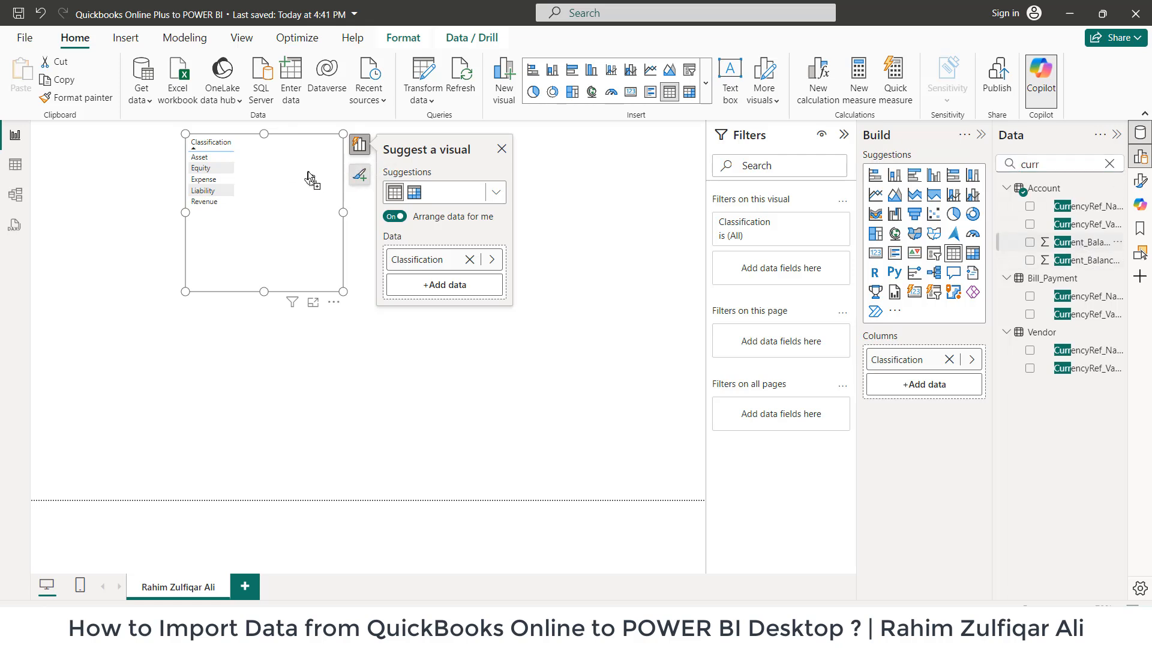
click(1030, 243)
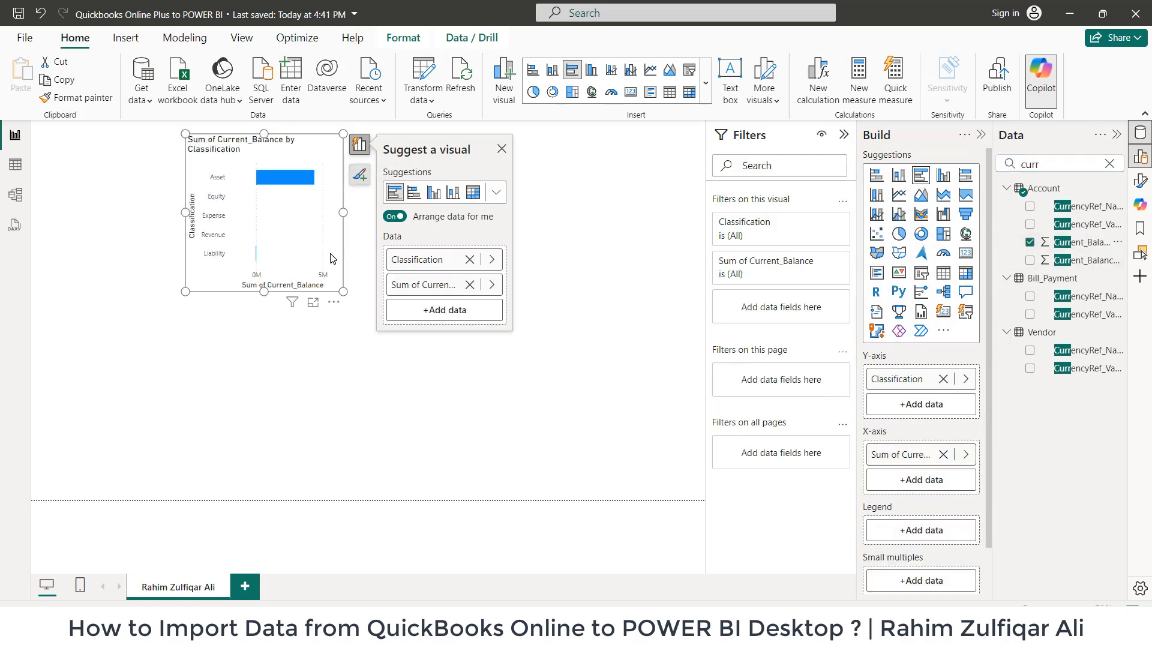
click(497, 192)
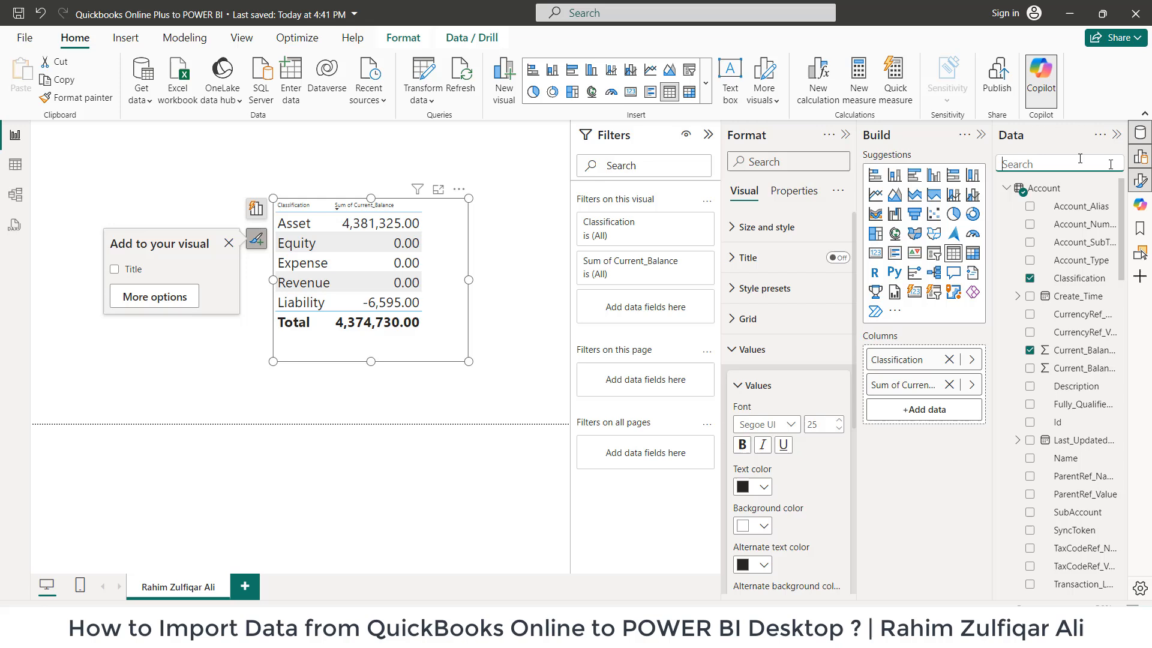
mouse_move(633, 260)
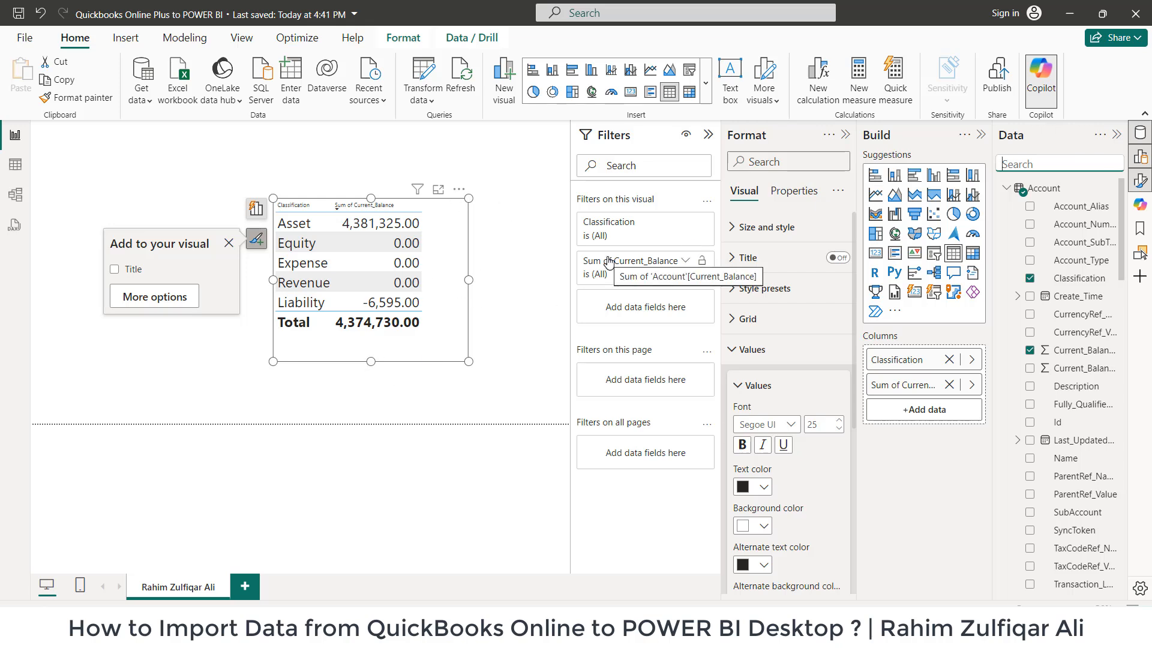
mouse_move(487, 317)
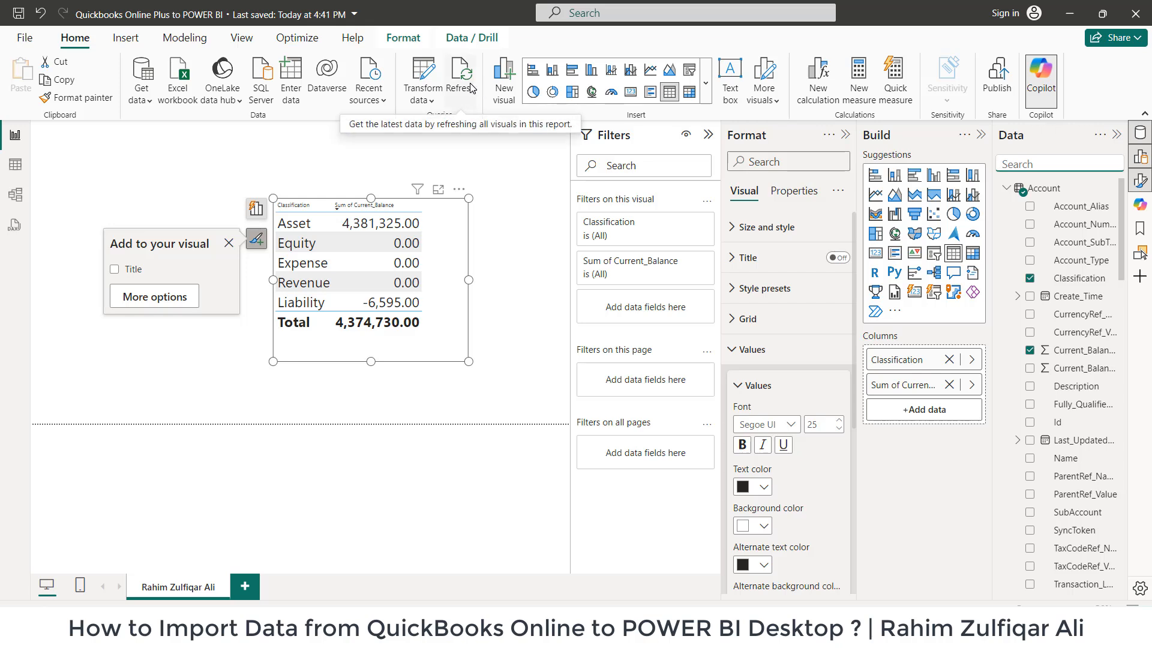
mouse_move(467, 81)
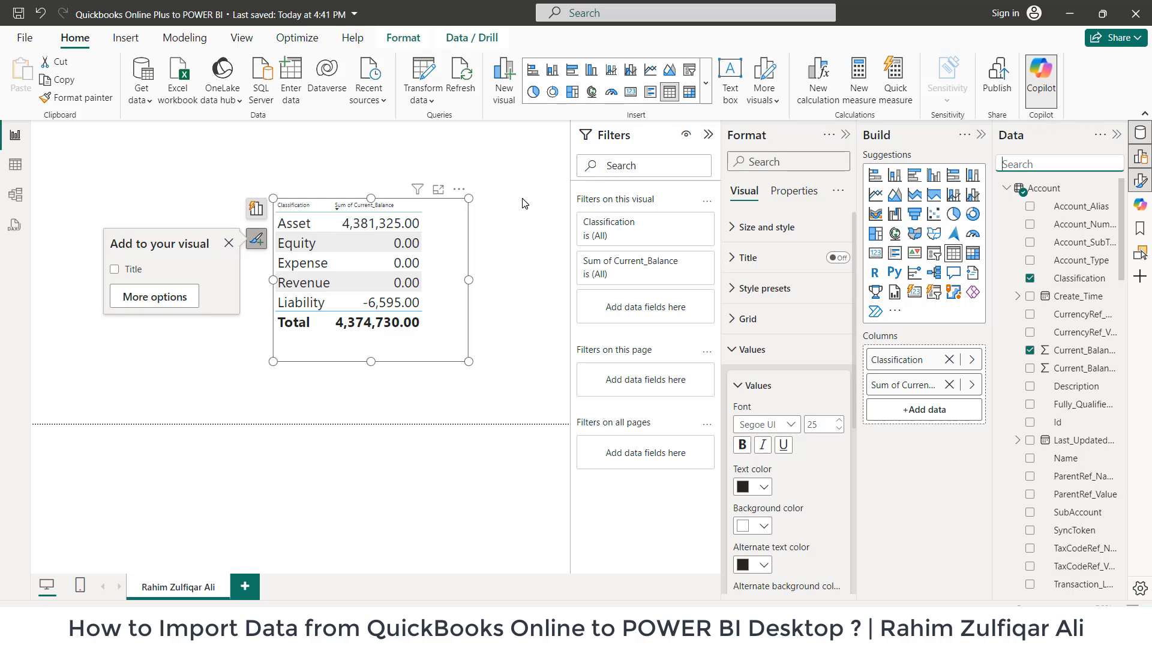
mouse_move(608, 339)
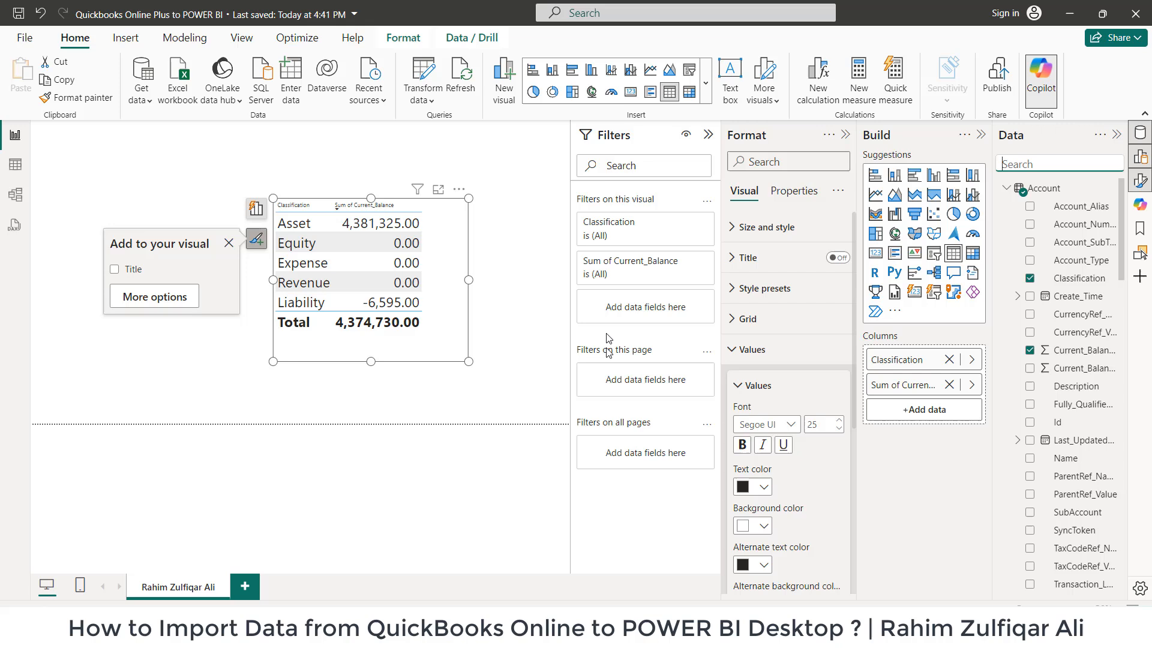
mouse_move(565, 276)
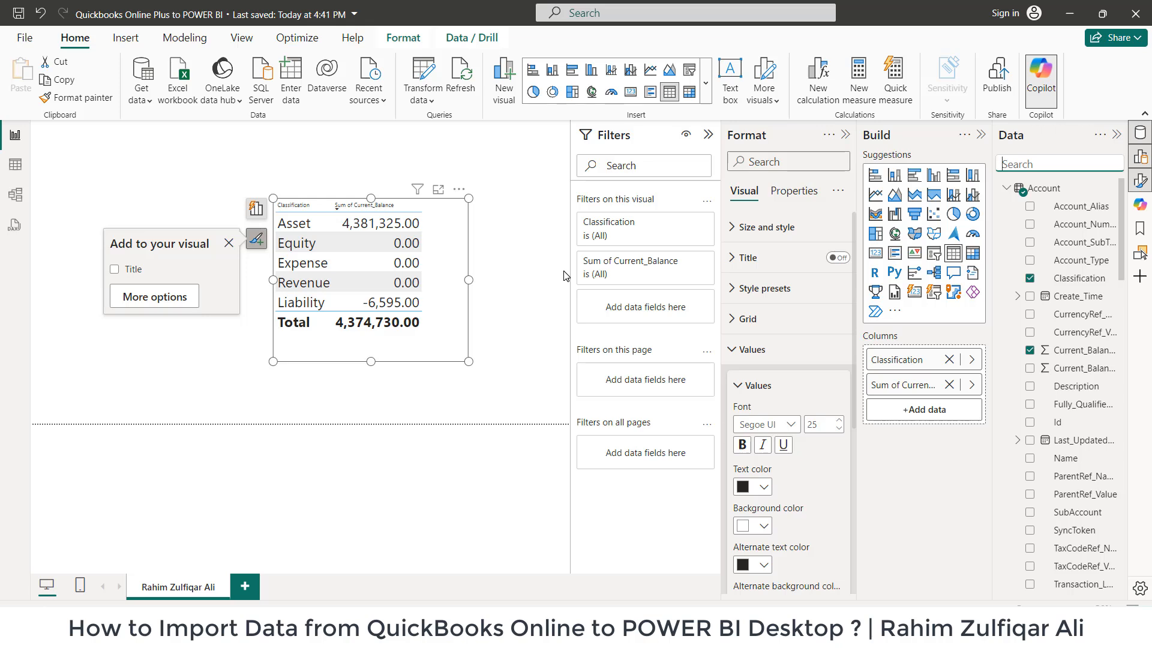
mouse_move(592, 219)
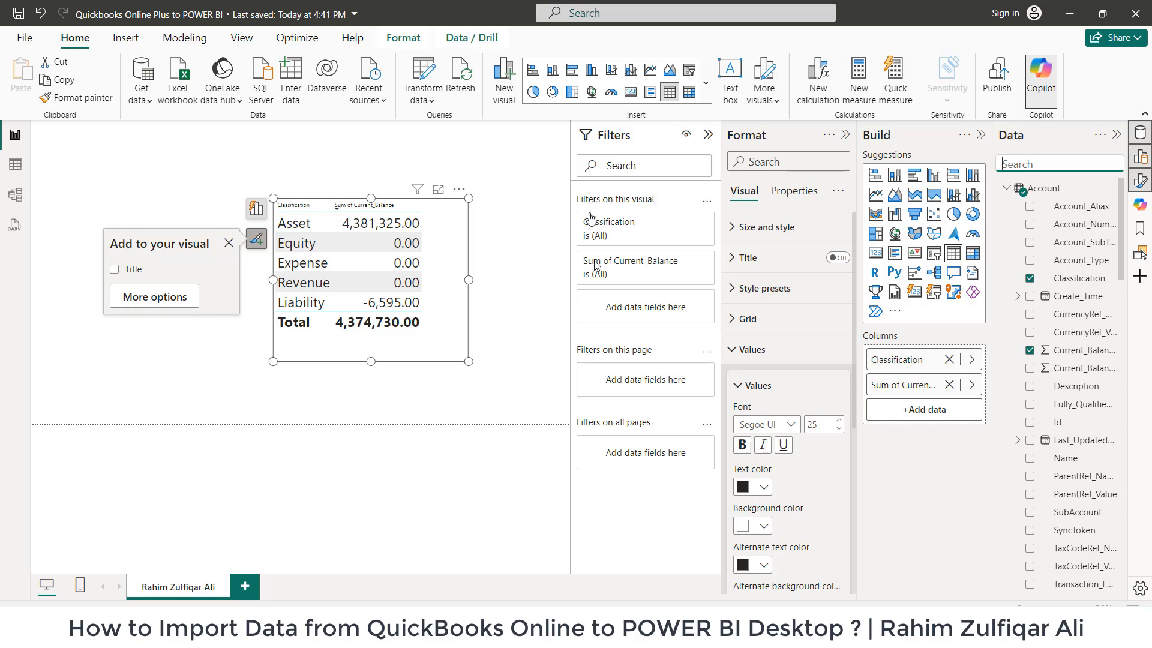
mouse_move(554, 204)
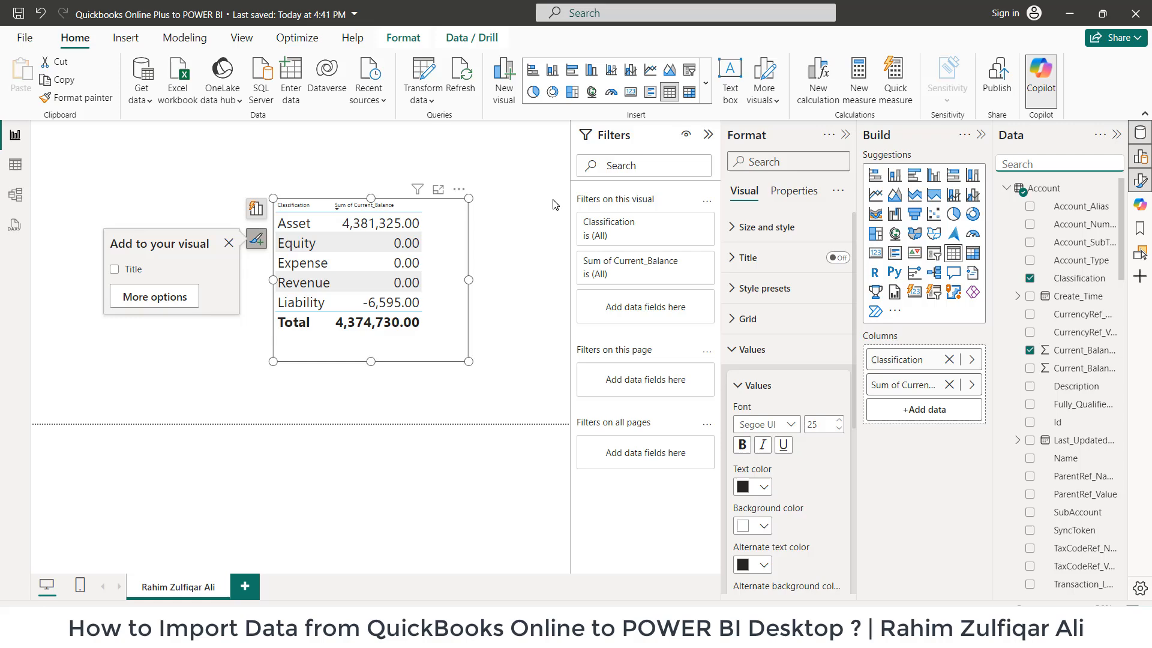